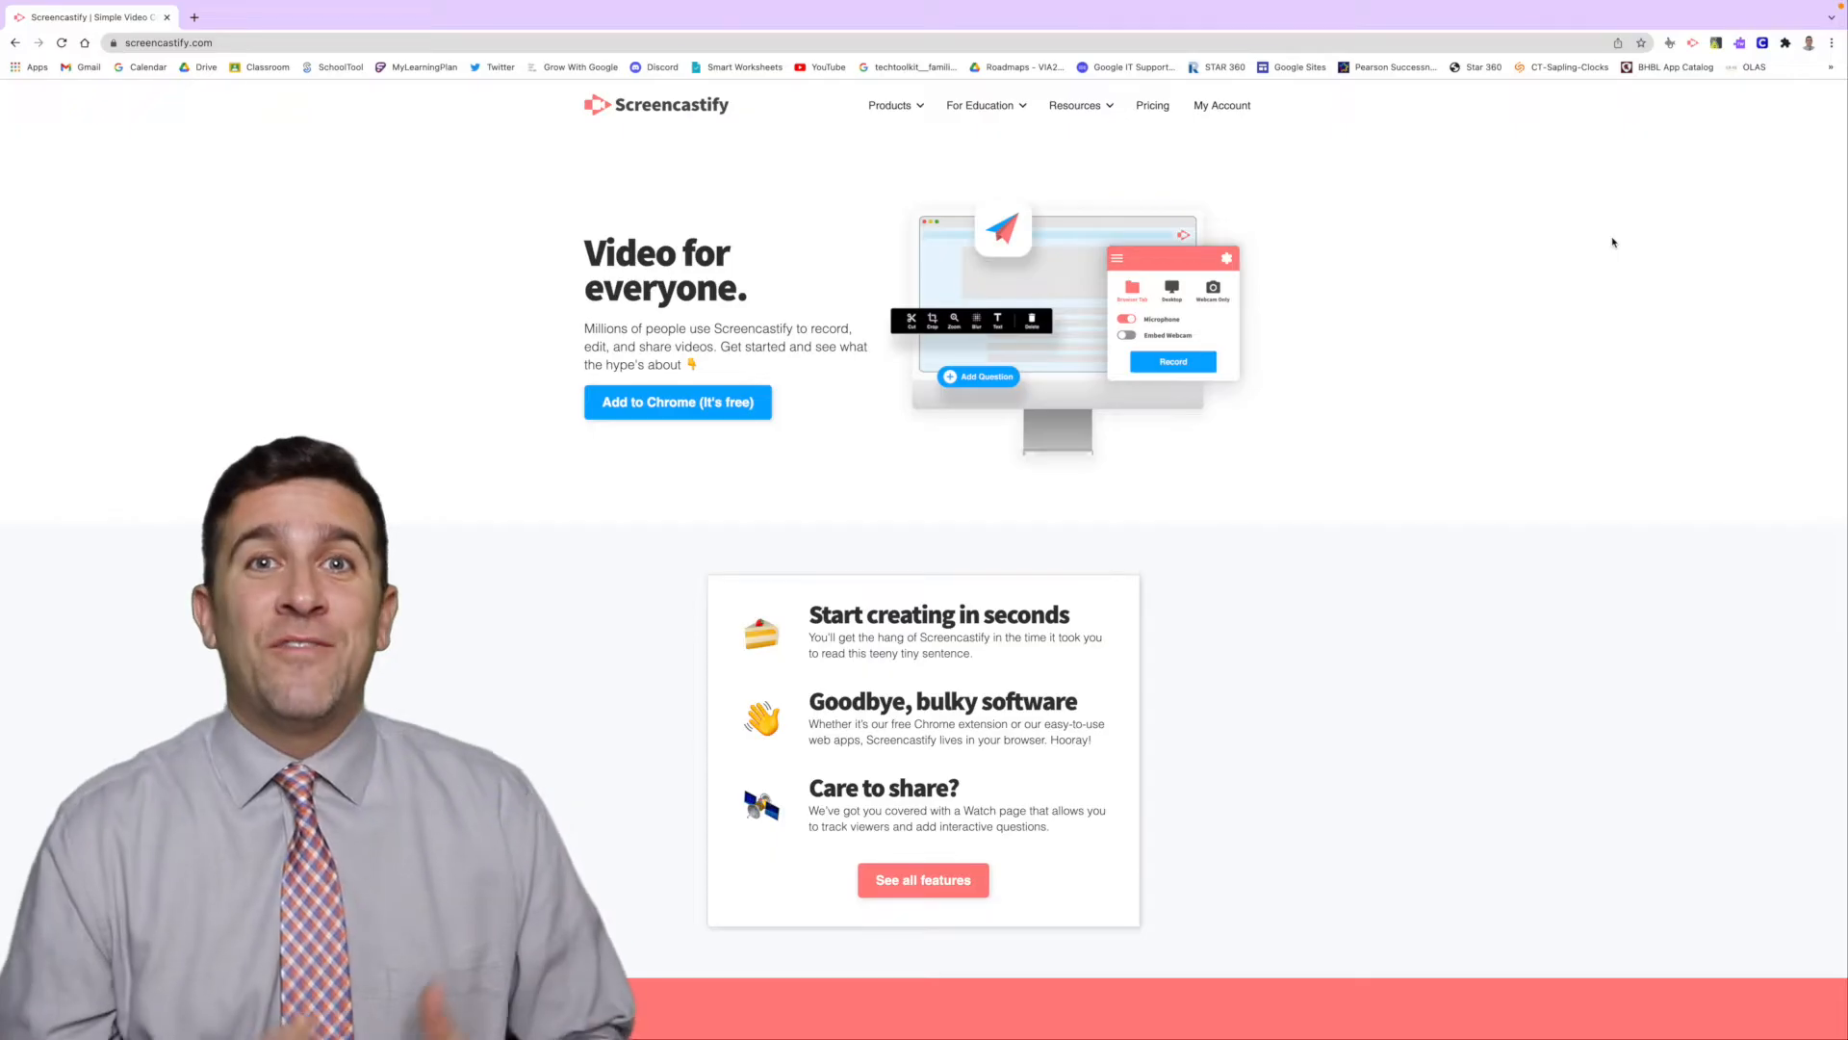
mouse_move(1648, 214)
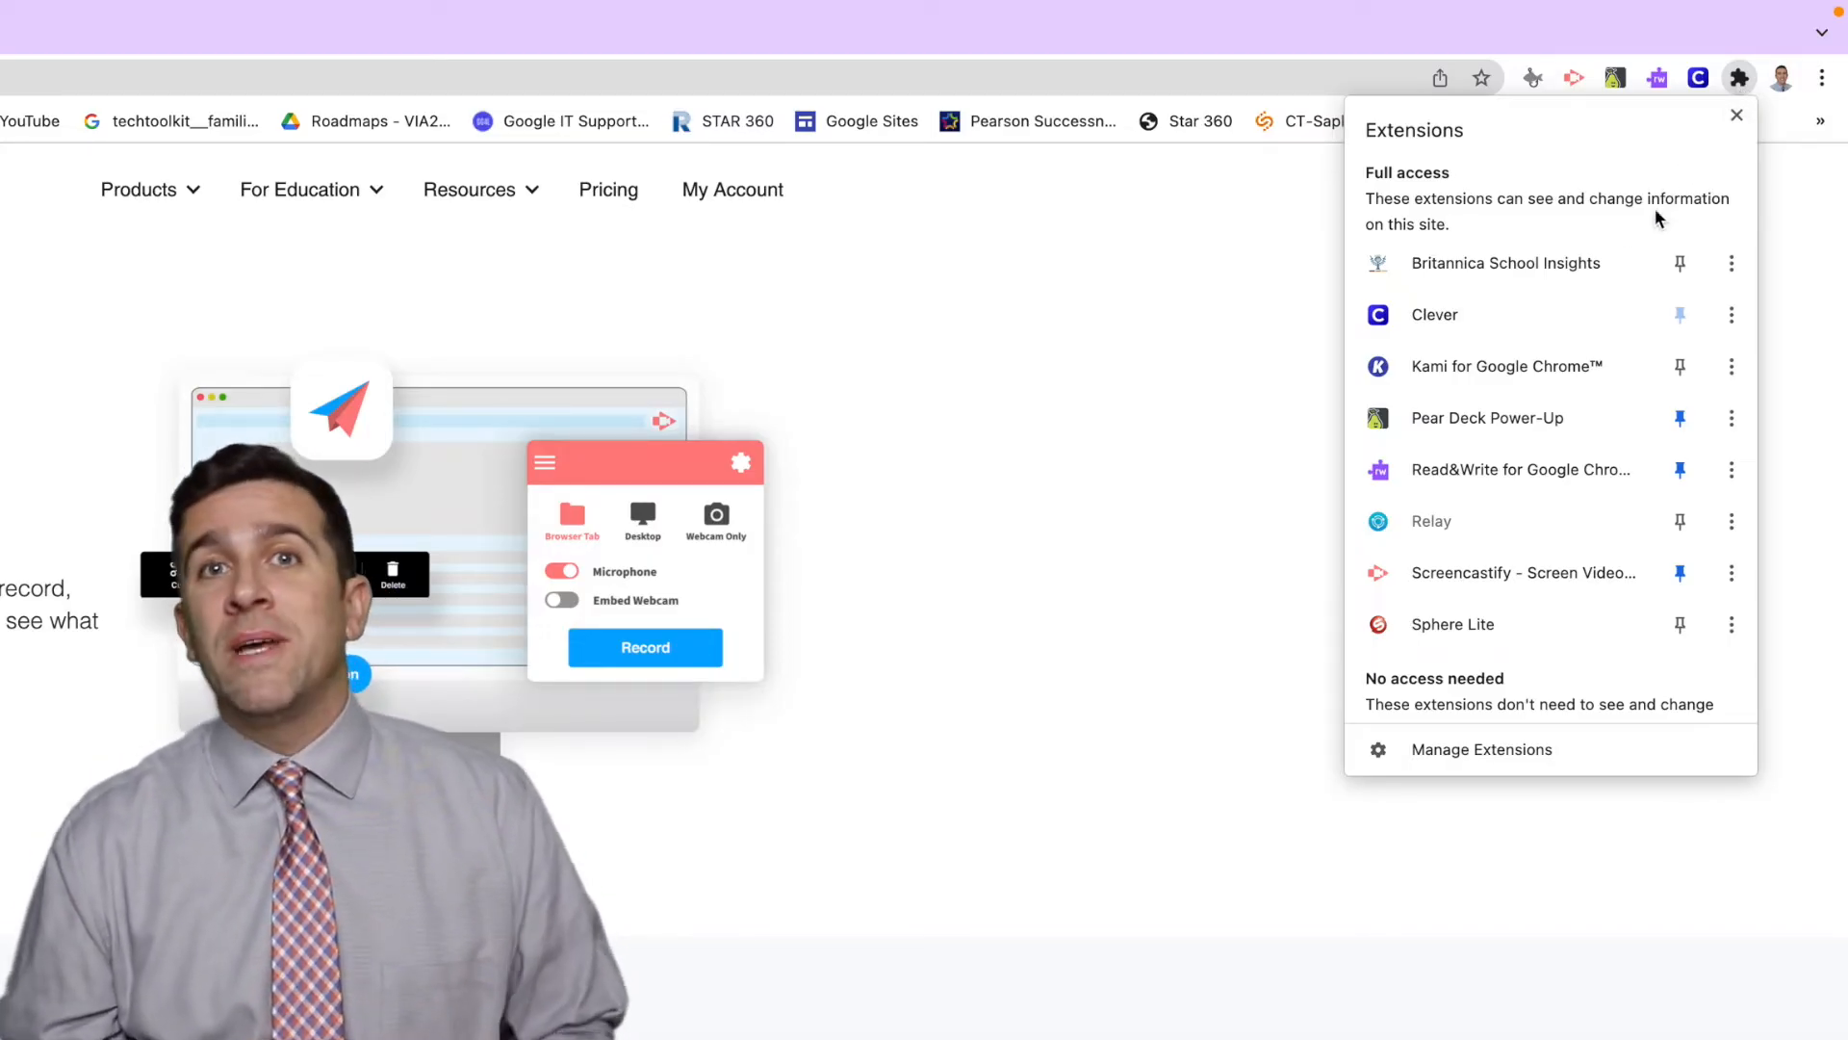
mouse_move(1533, 469)
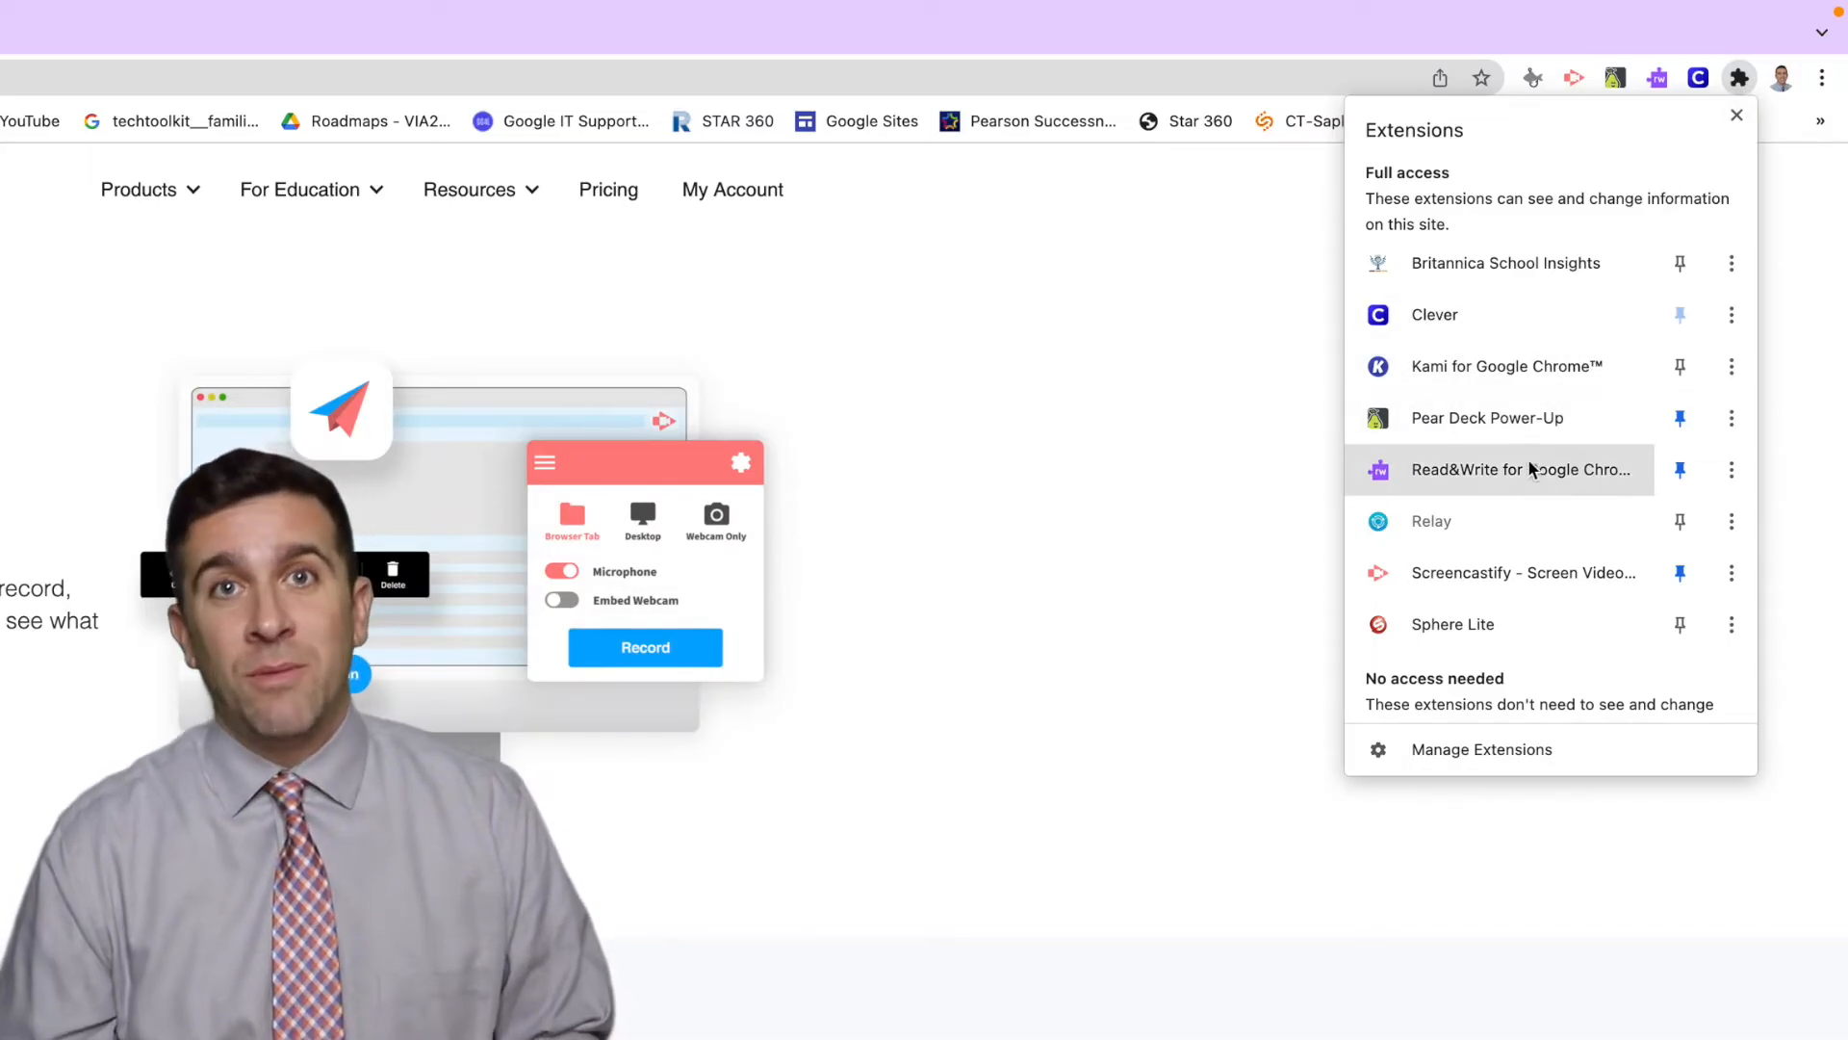
mouse_move(1525, 573)
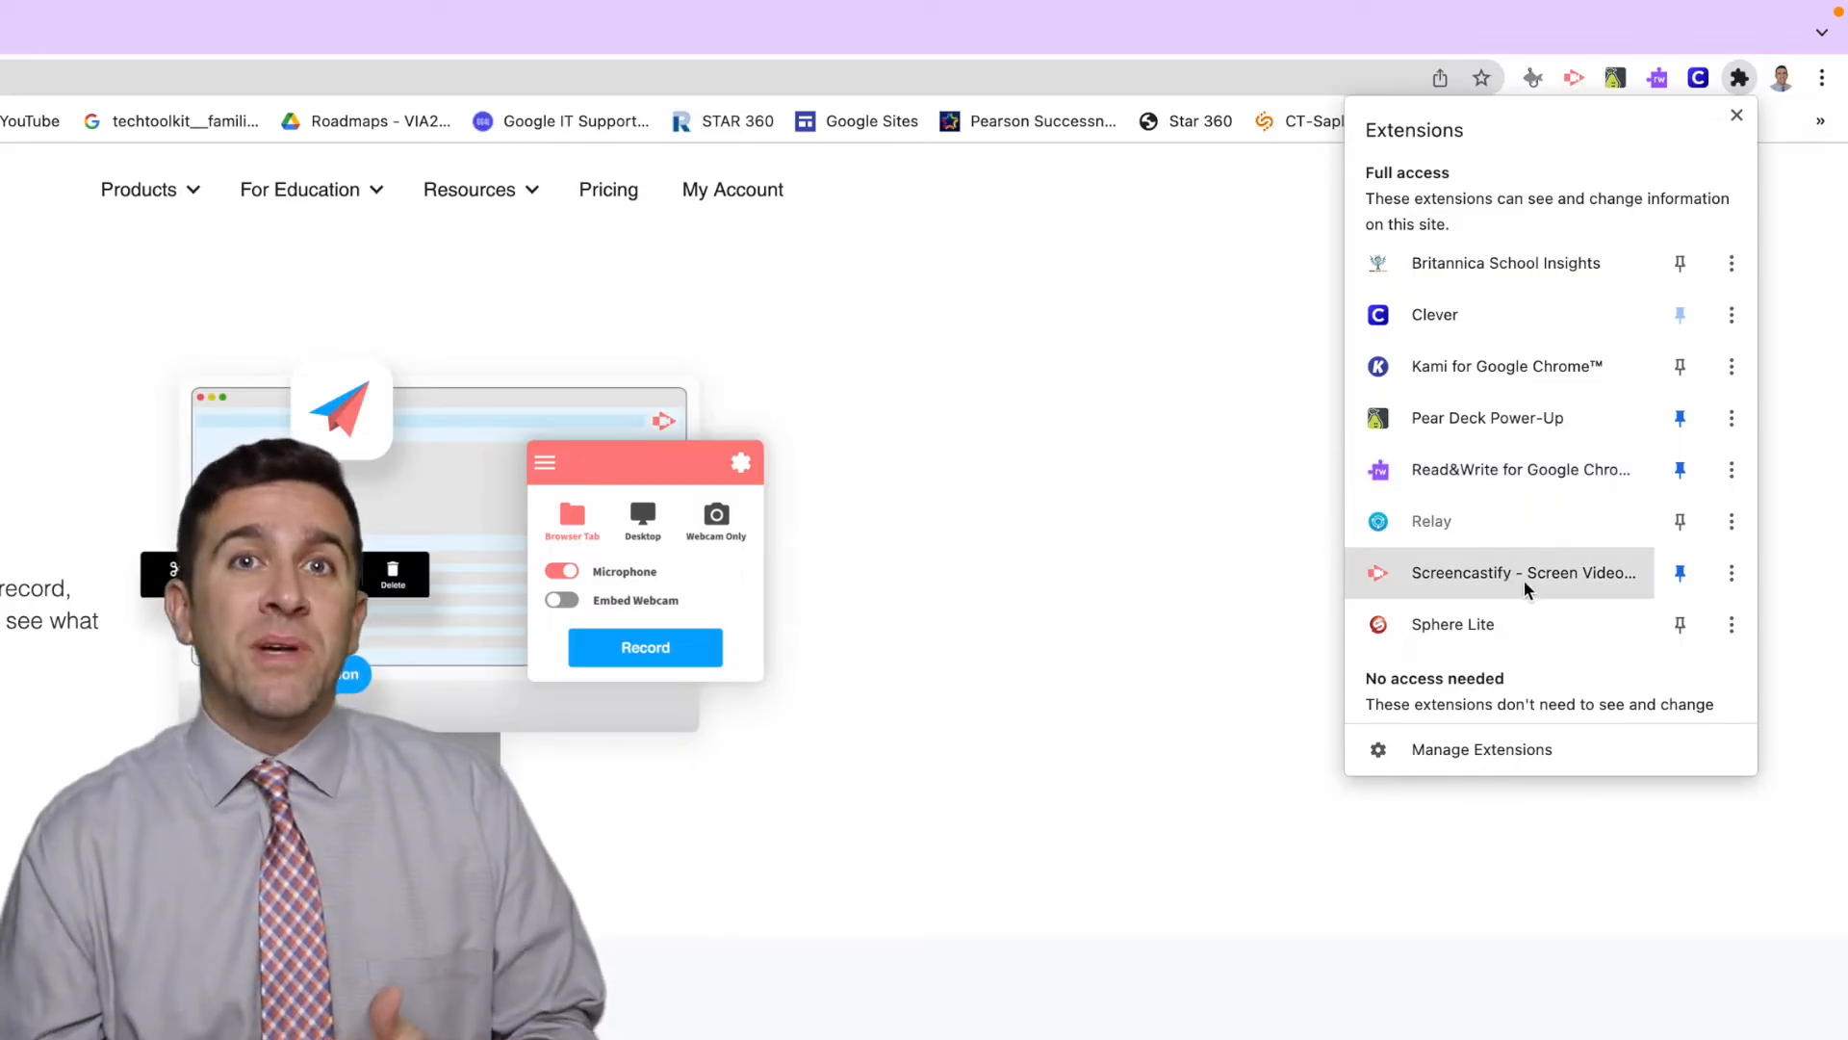
mouse_move(1680, 572)
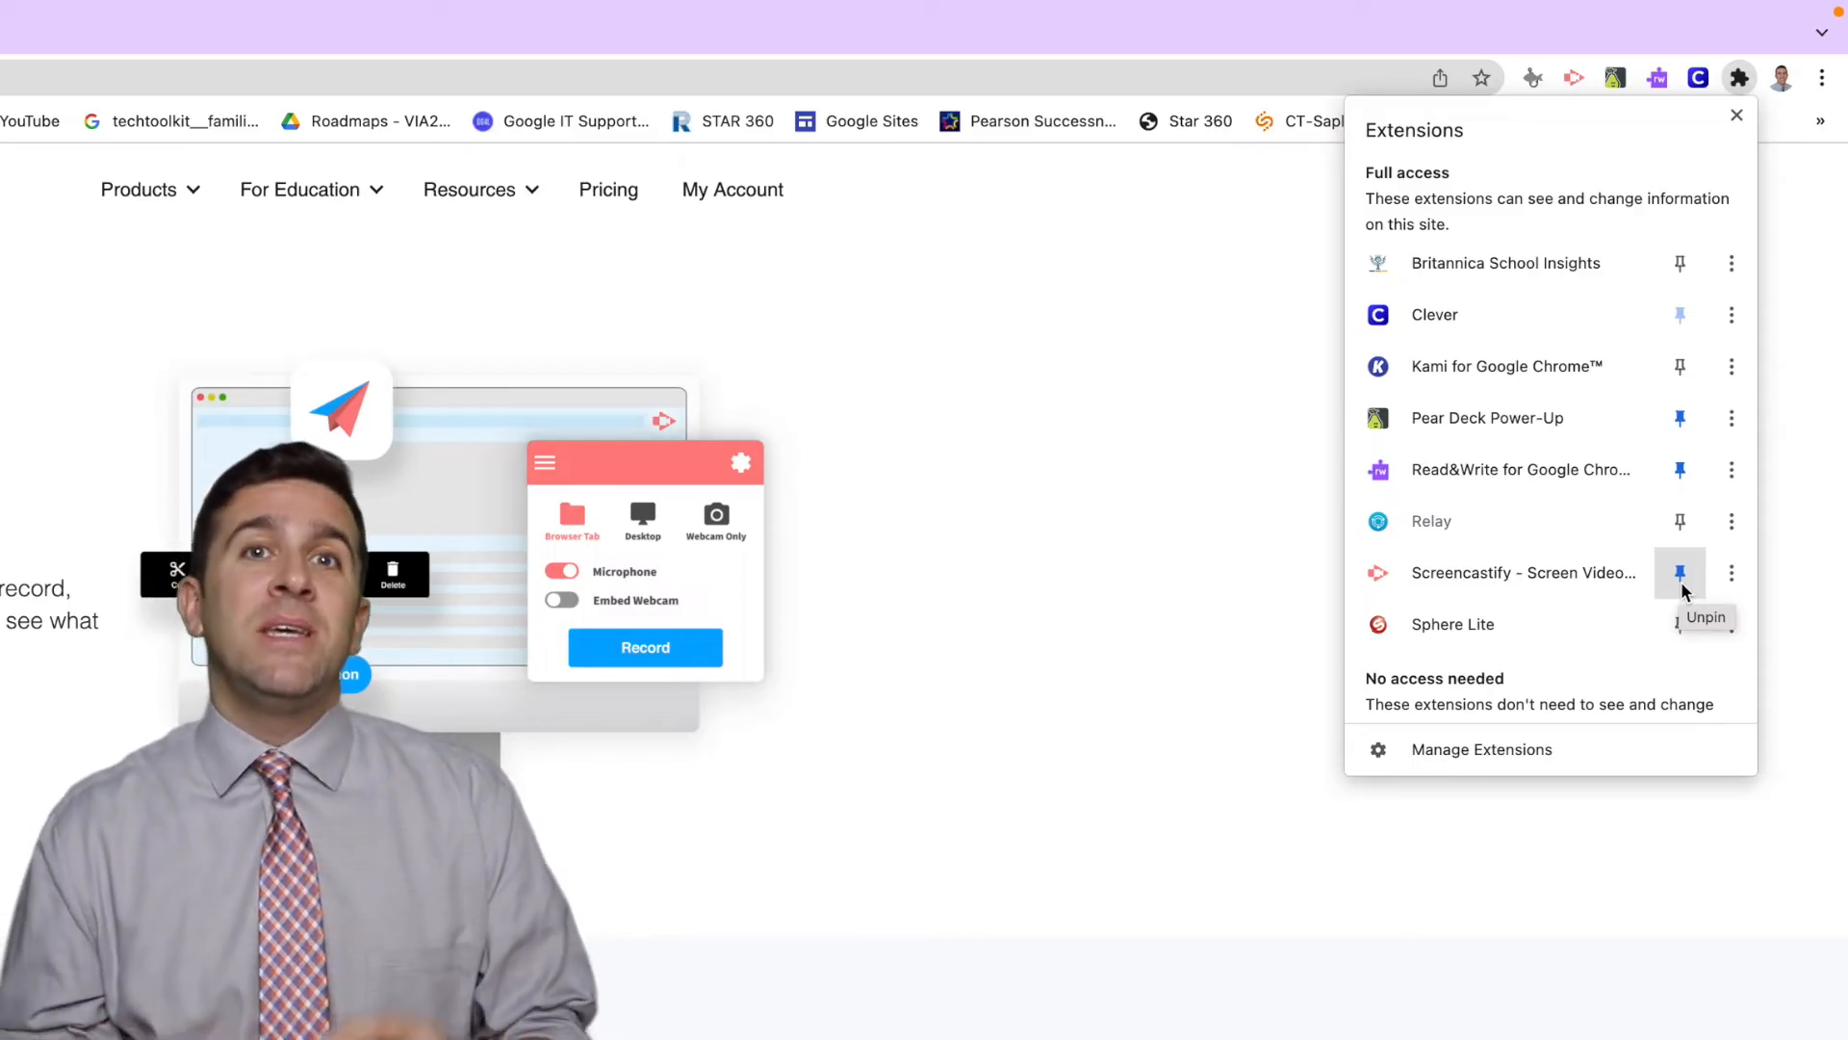
mouse_move(1636, 370)
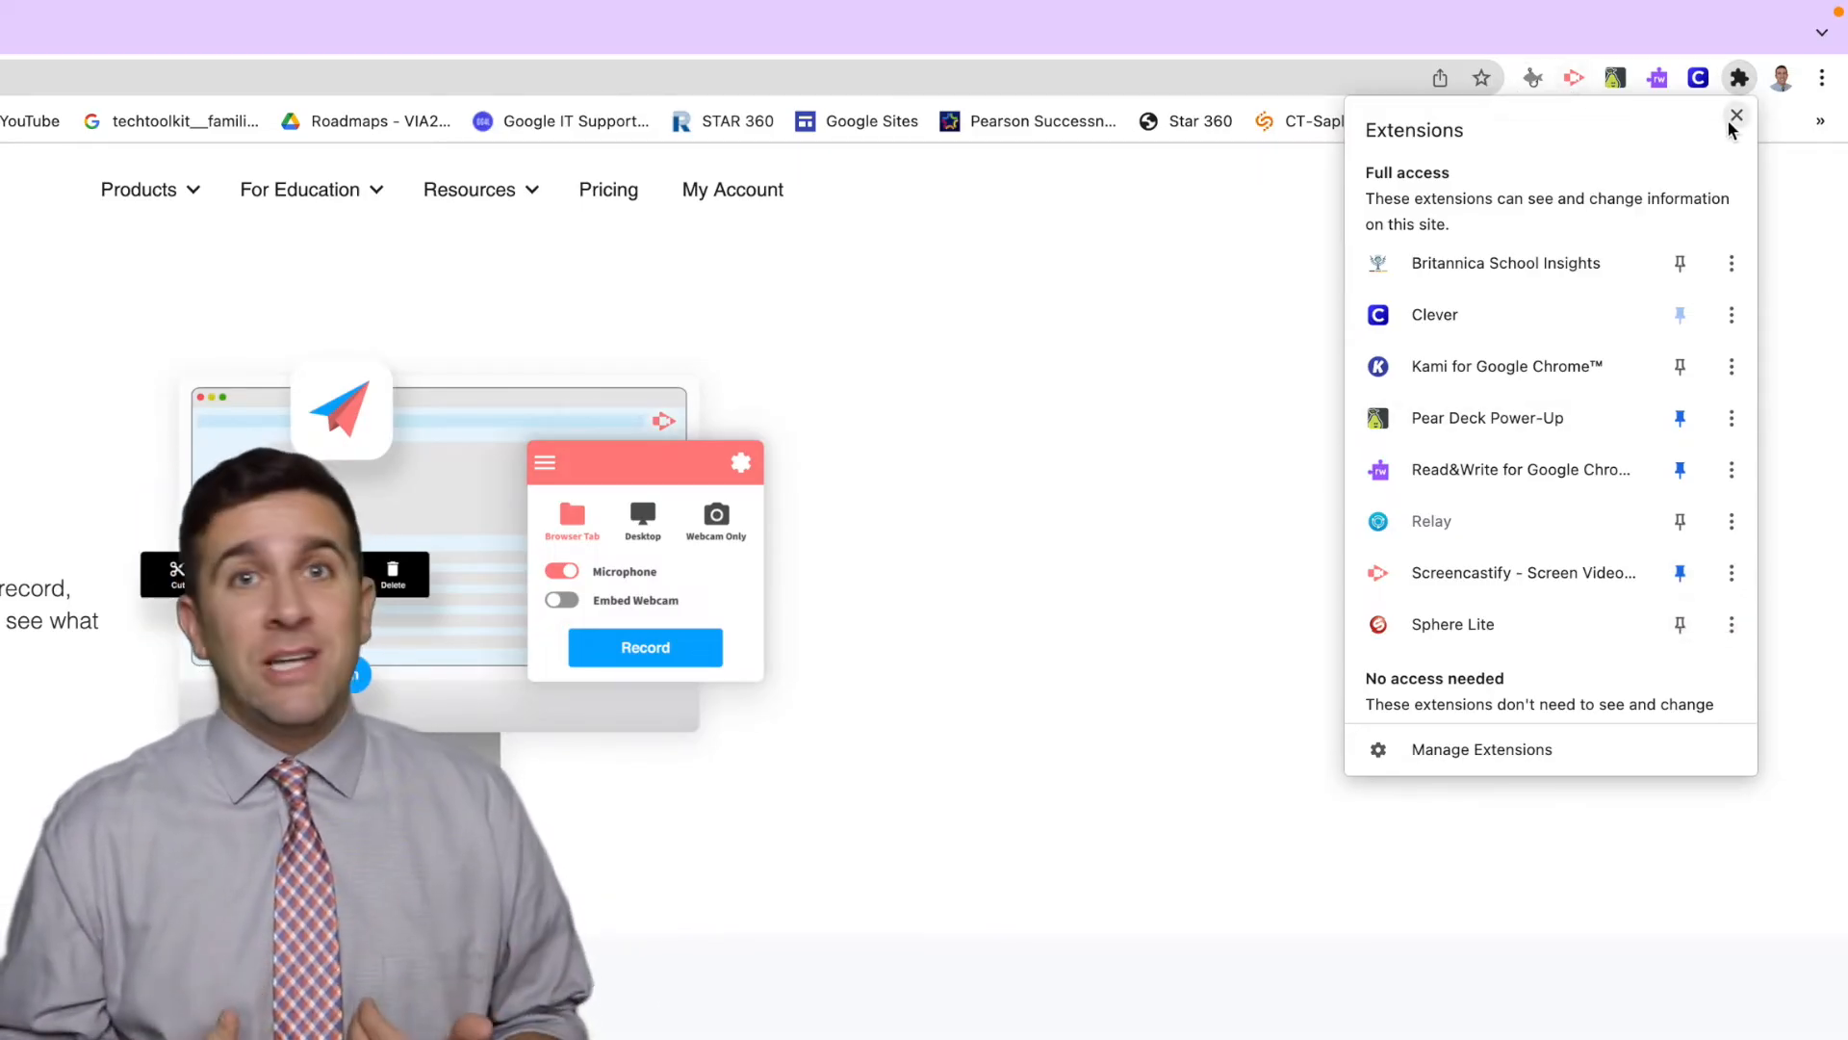
- Close Chrome's extensions list to reveal the Screencastify homepage again
left_click(1733, 115)
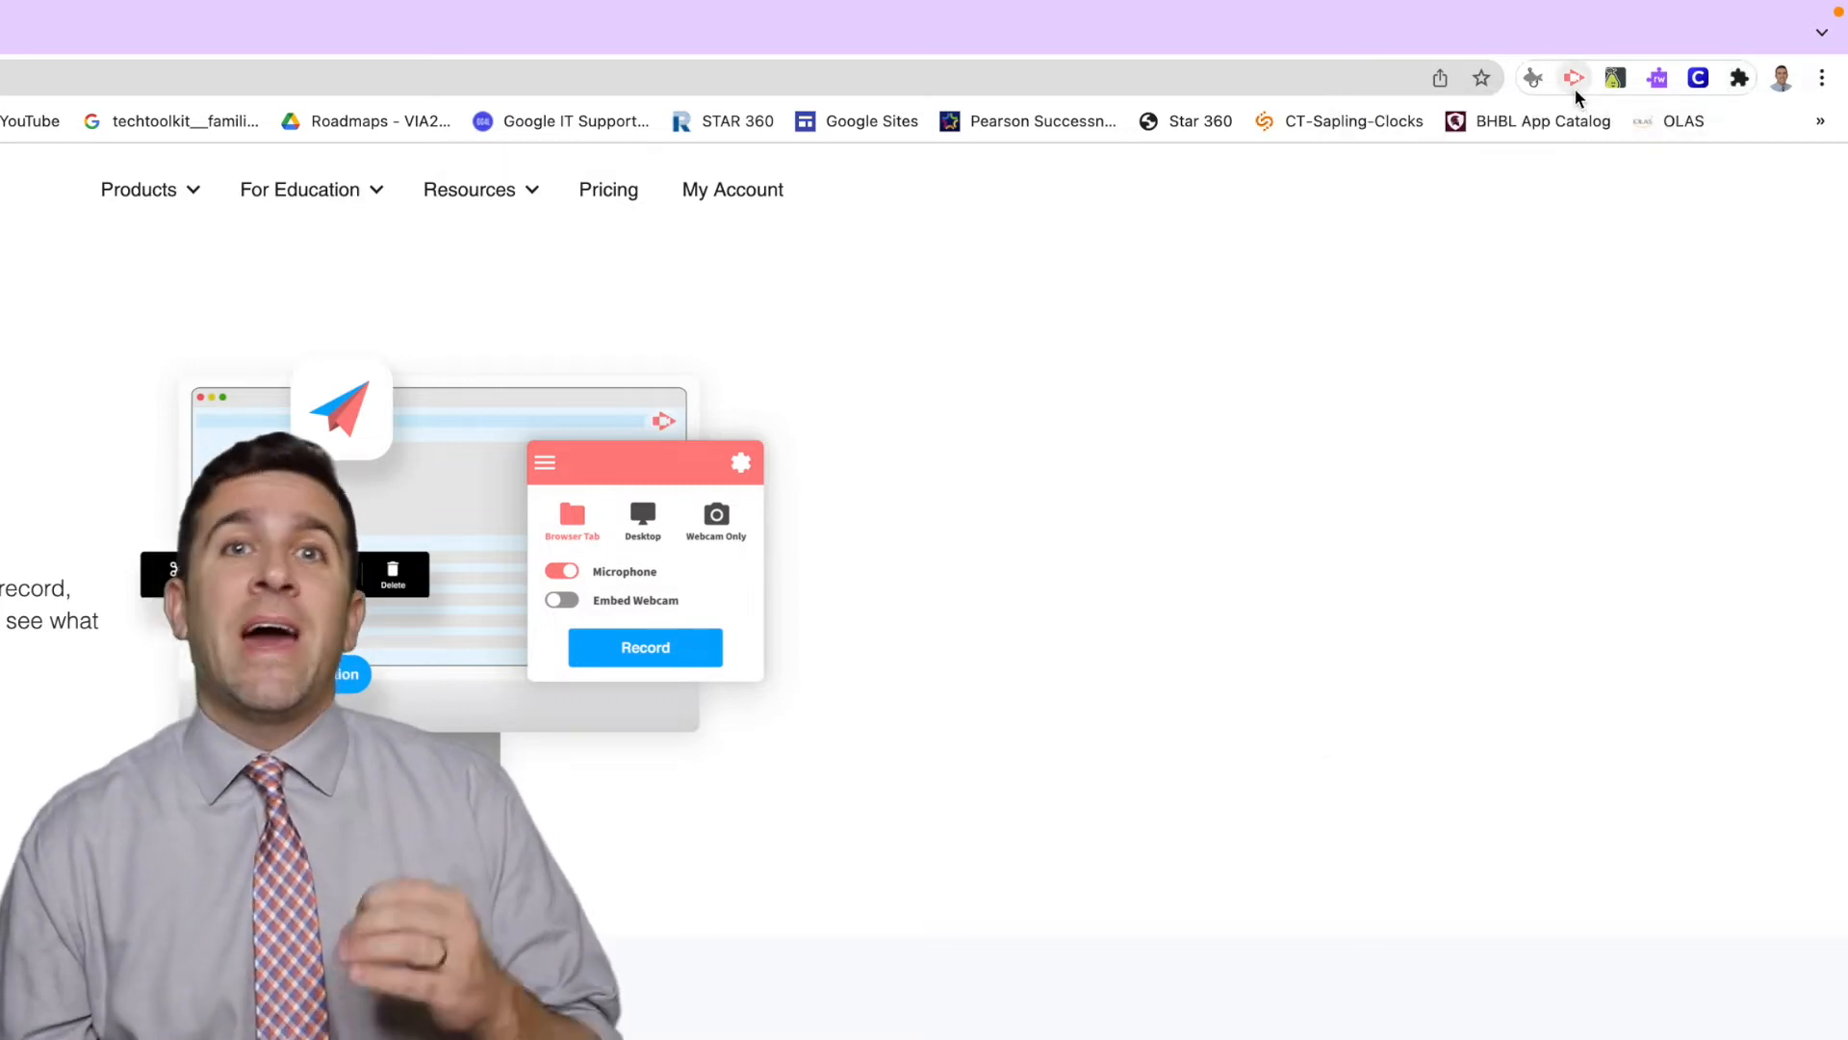
mouse_move(1575, 78)
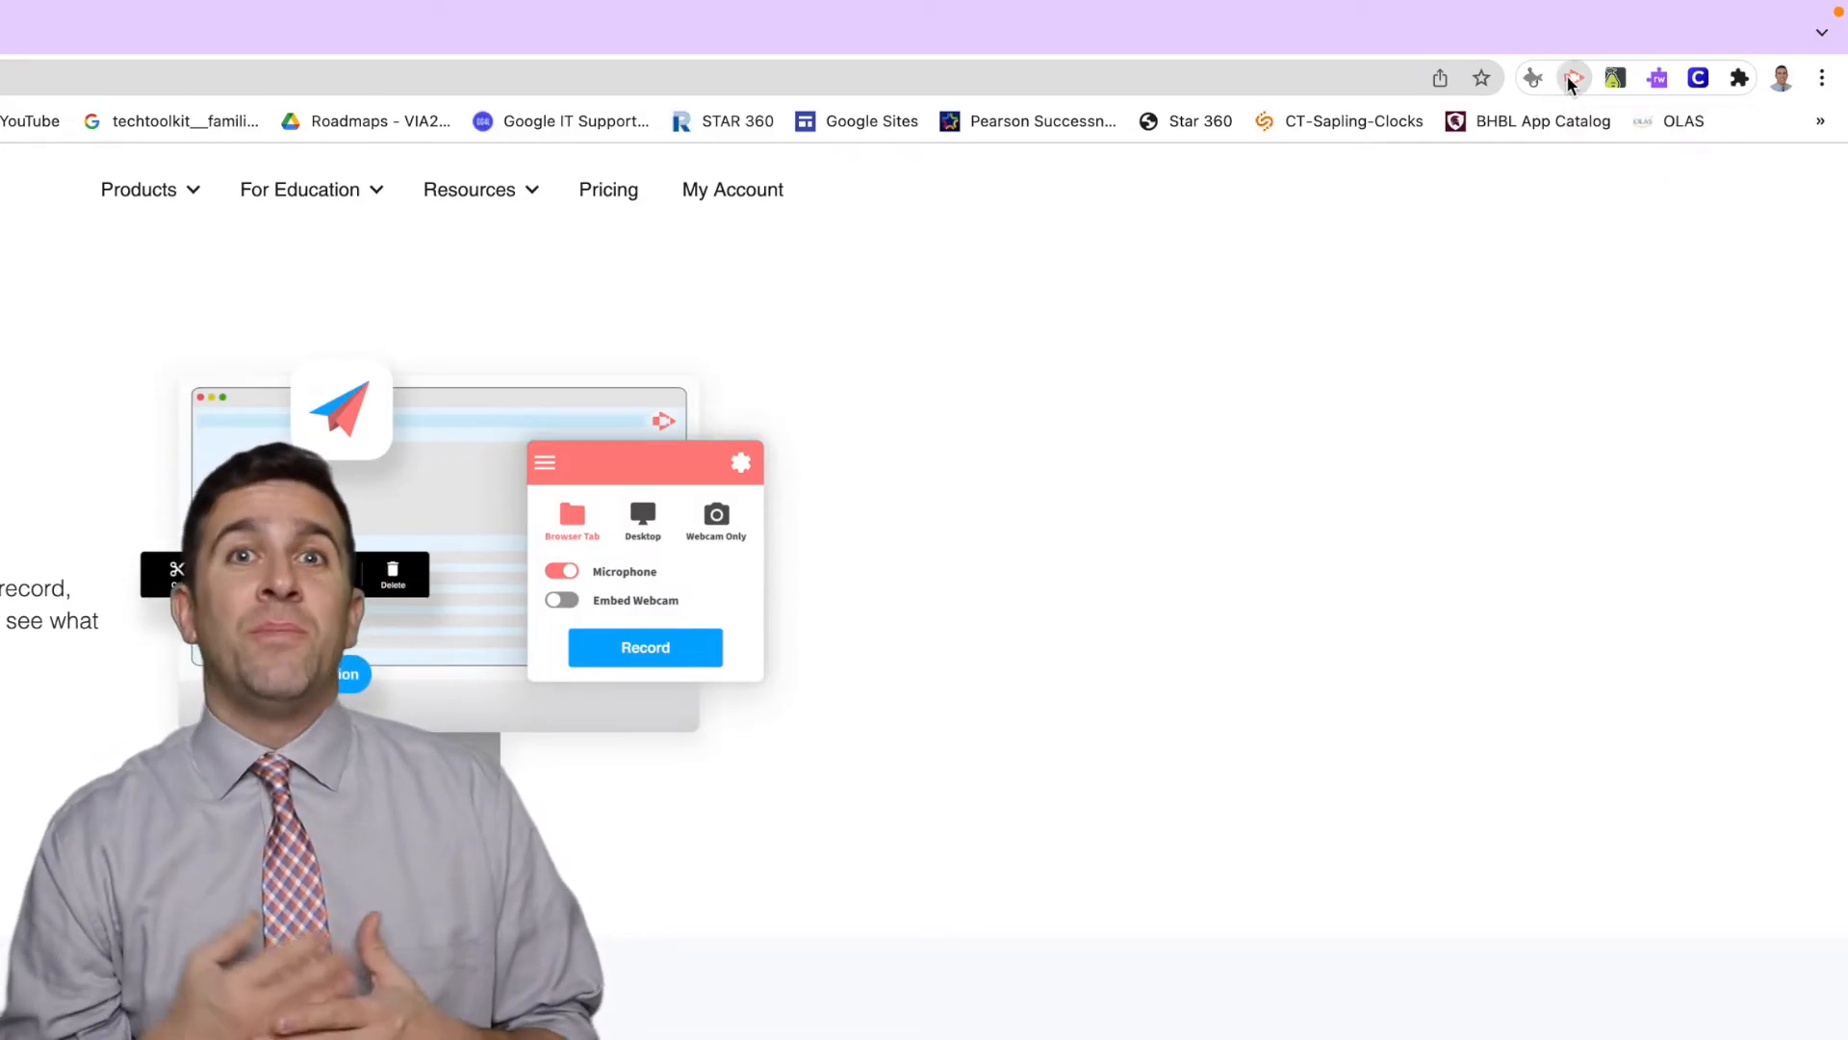
- Start the Screencastify recorder in Browser Tab mode with the FaceTime HD Camera (Built-in) webcam
left_click(1572, 78)
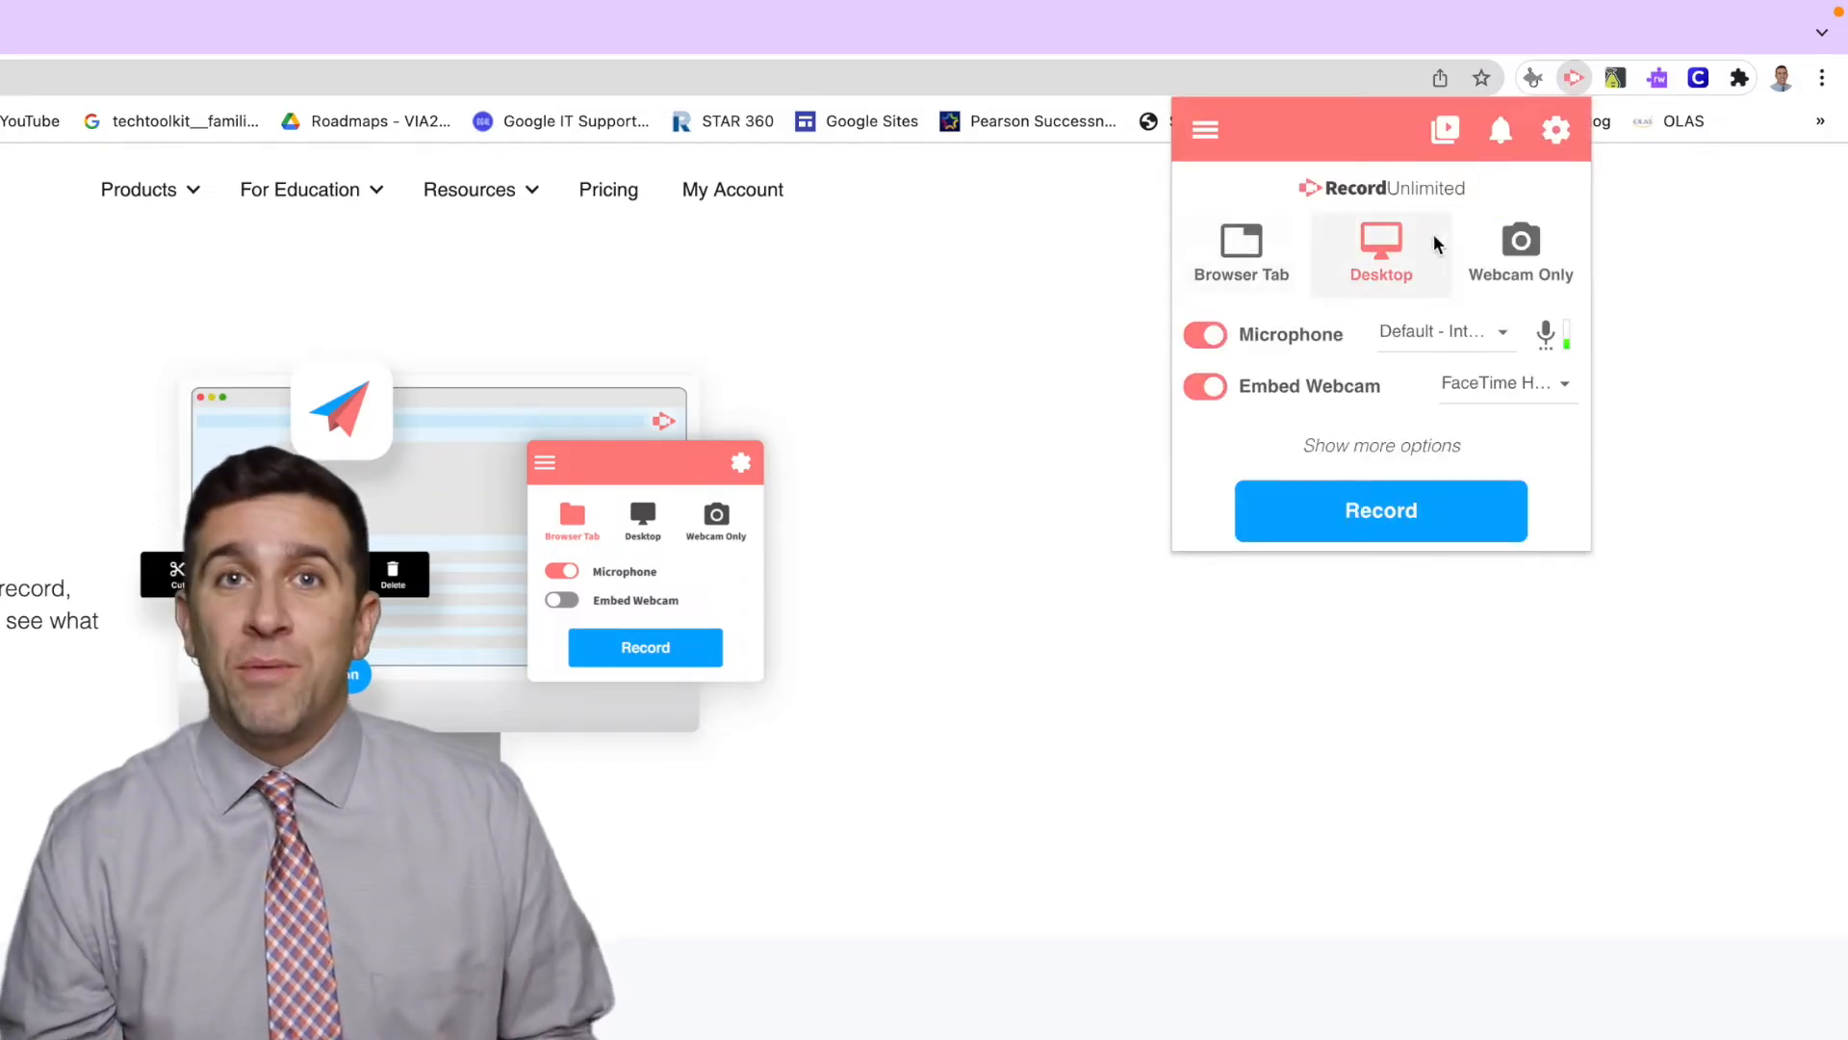
mouse_move(1262, 291)
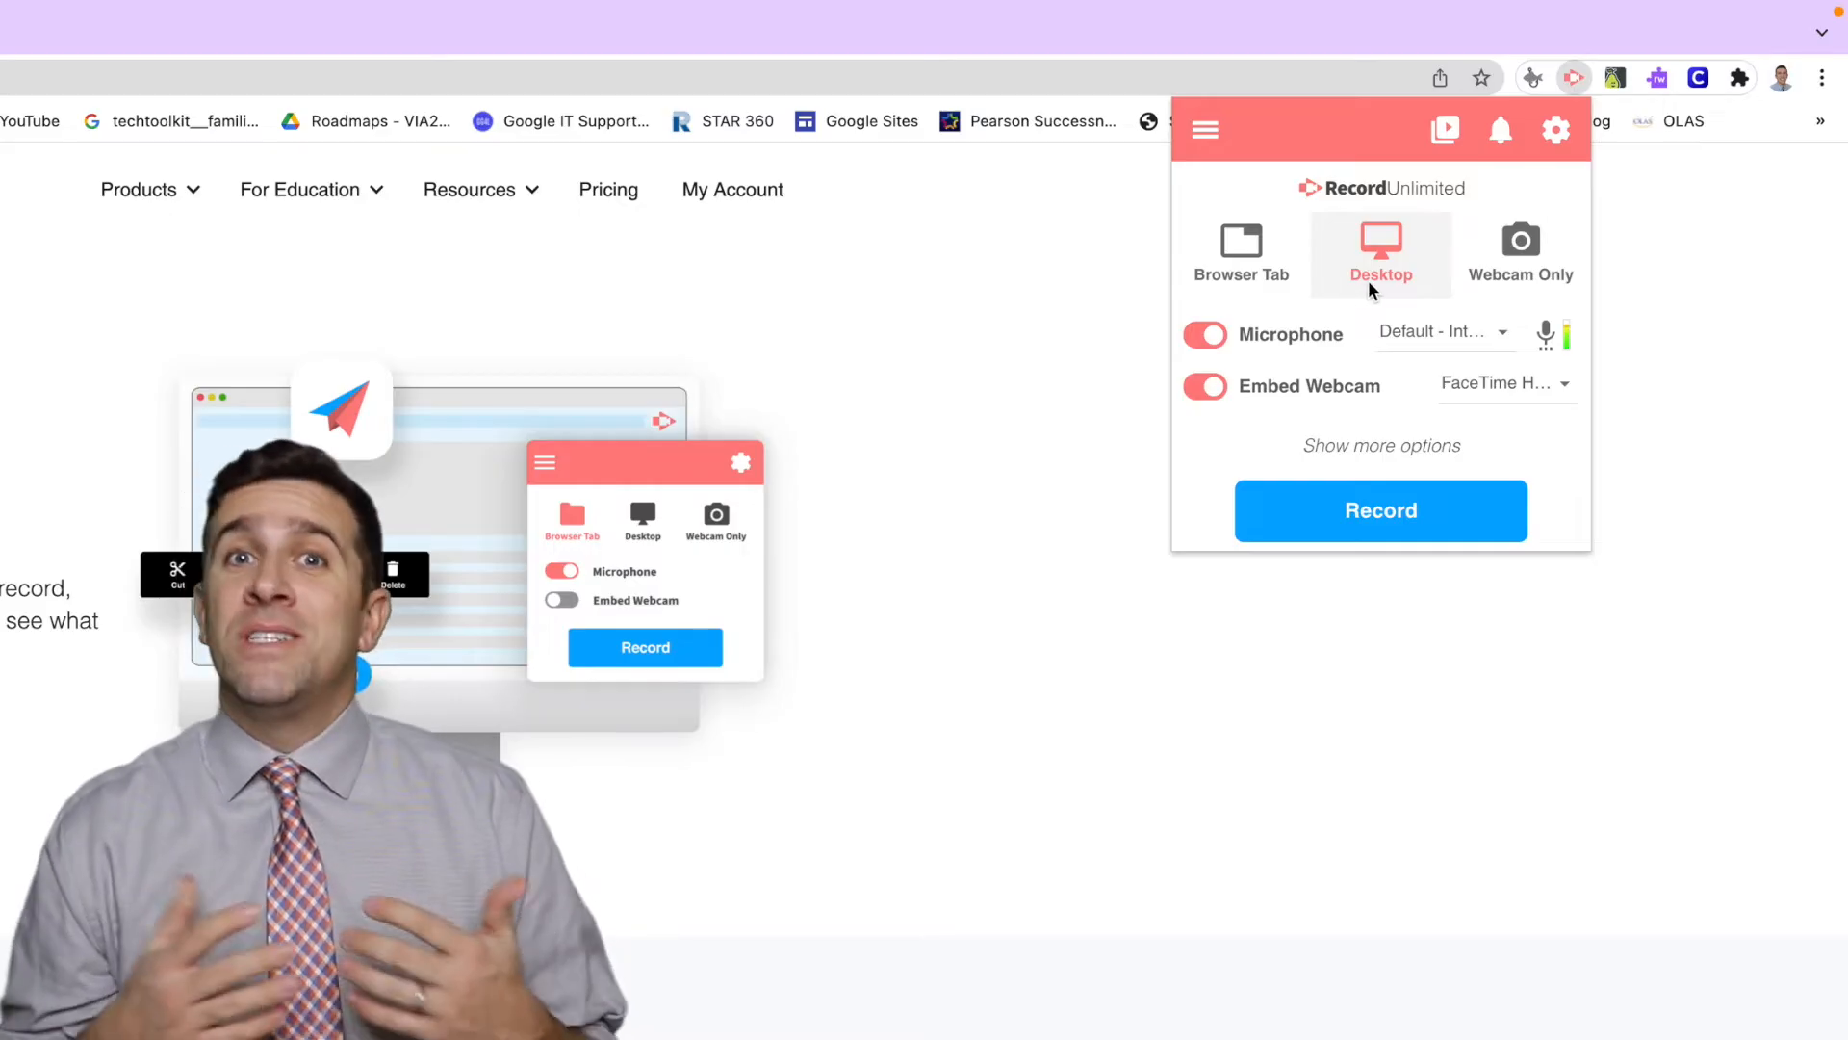
mouse_move(1501, 292)
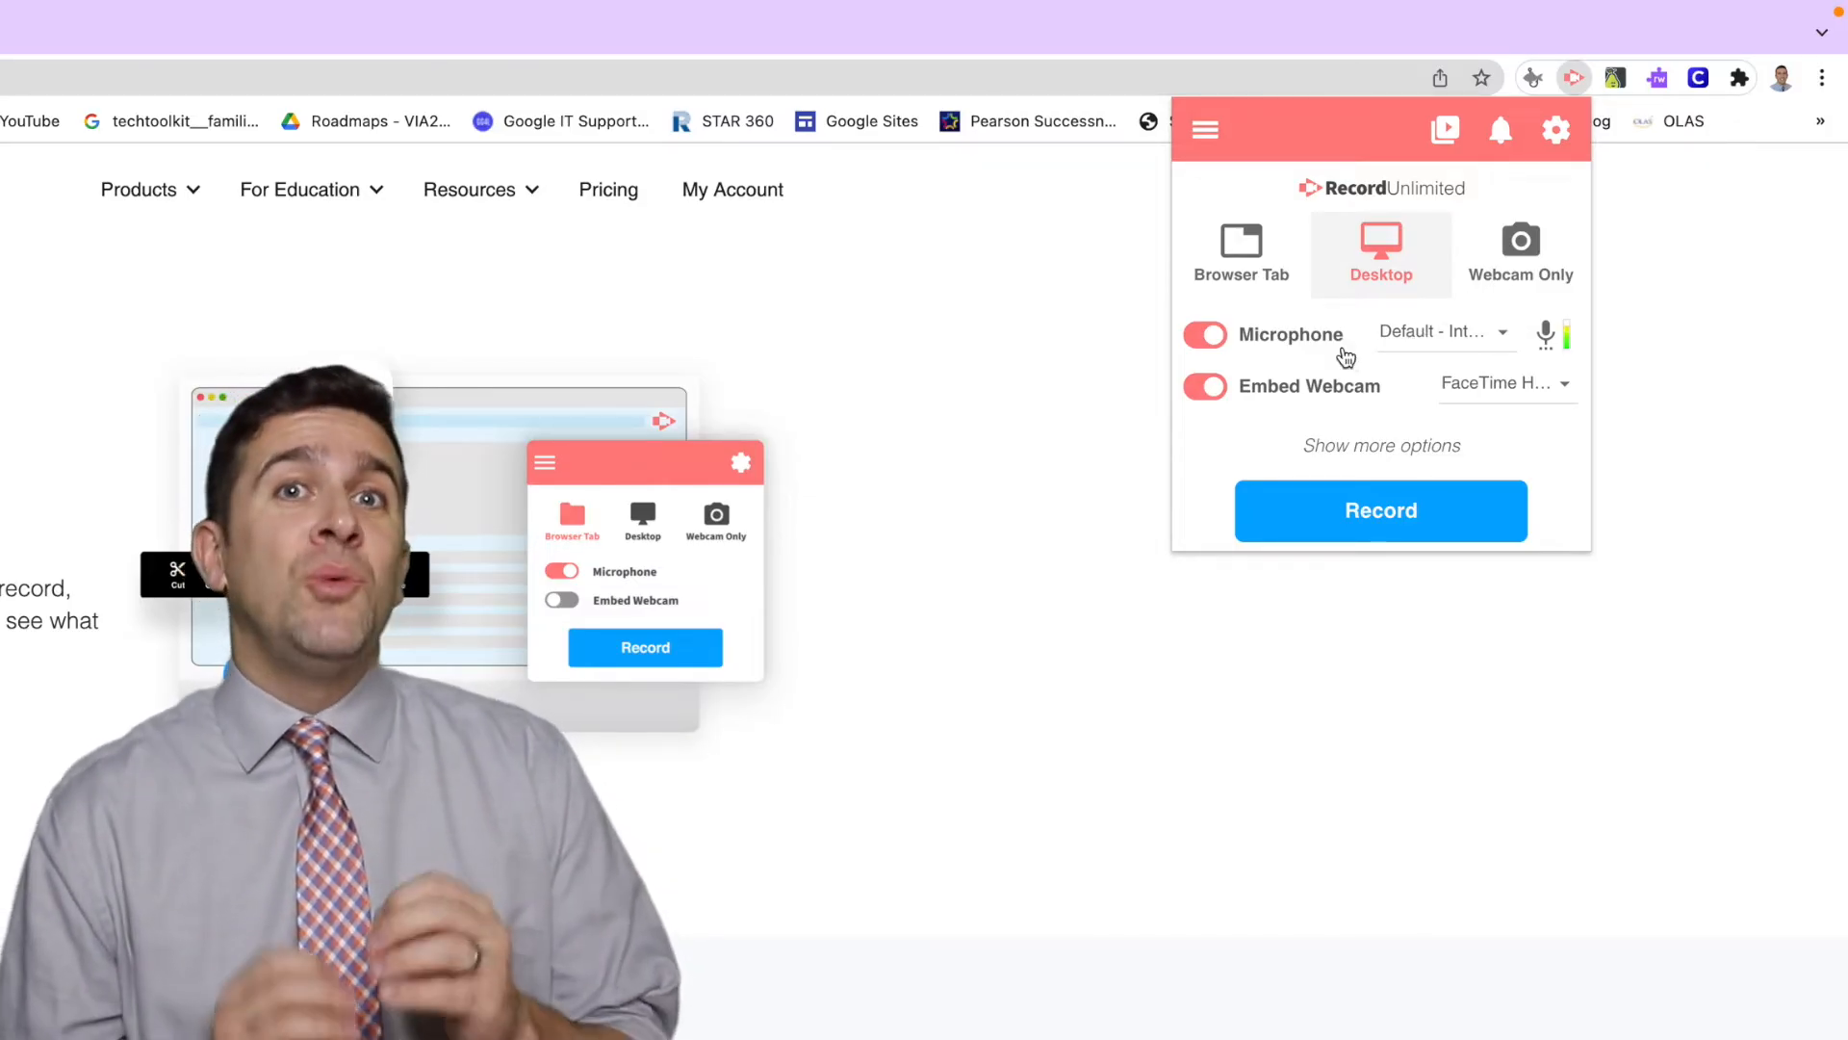
mouse_move(1261, 265)
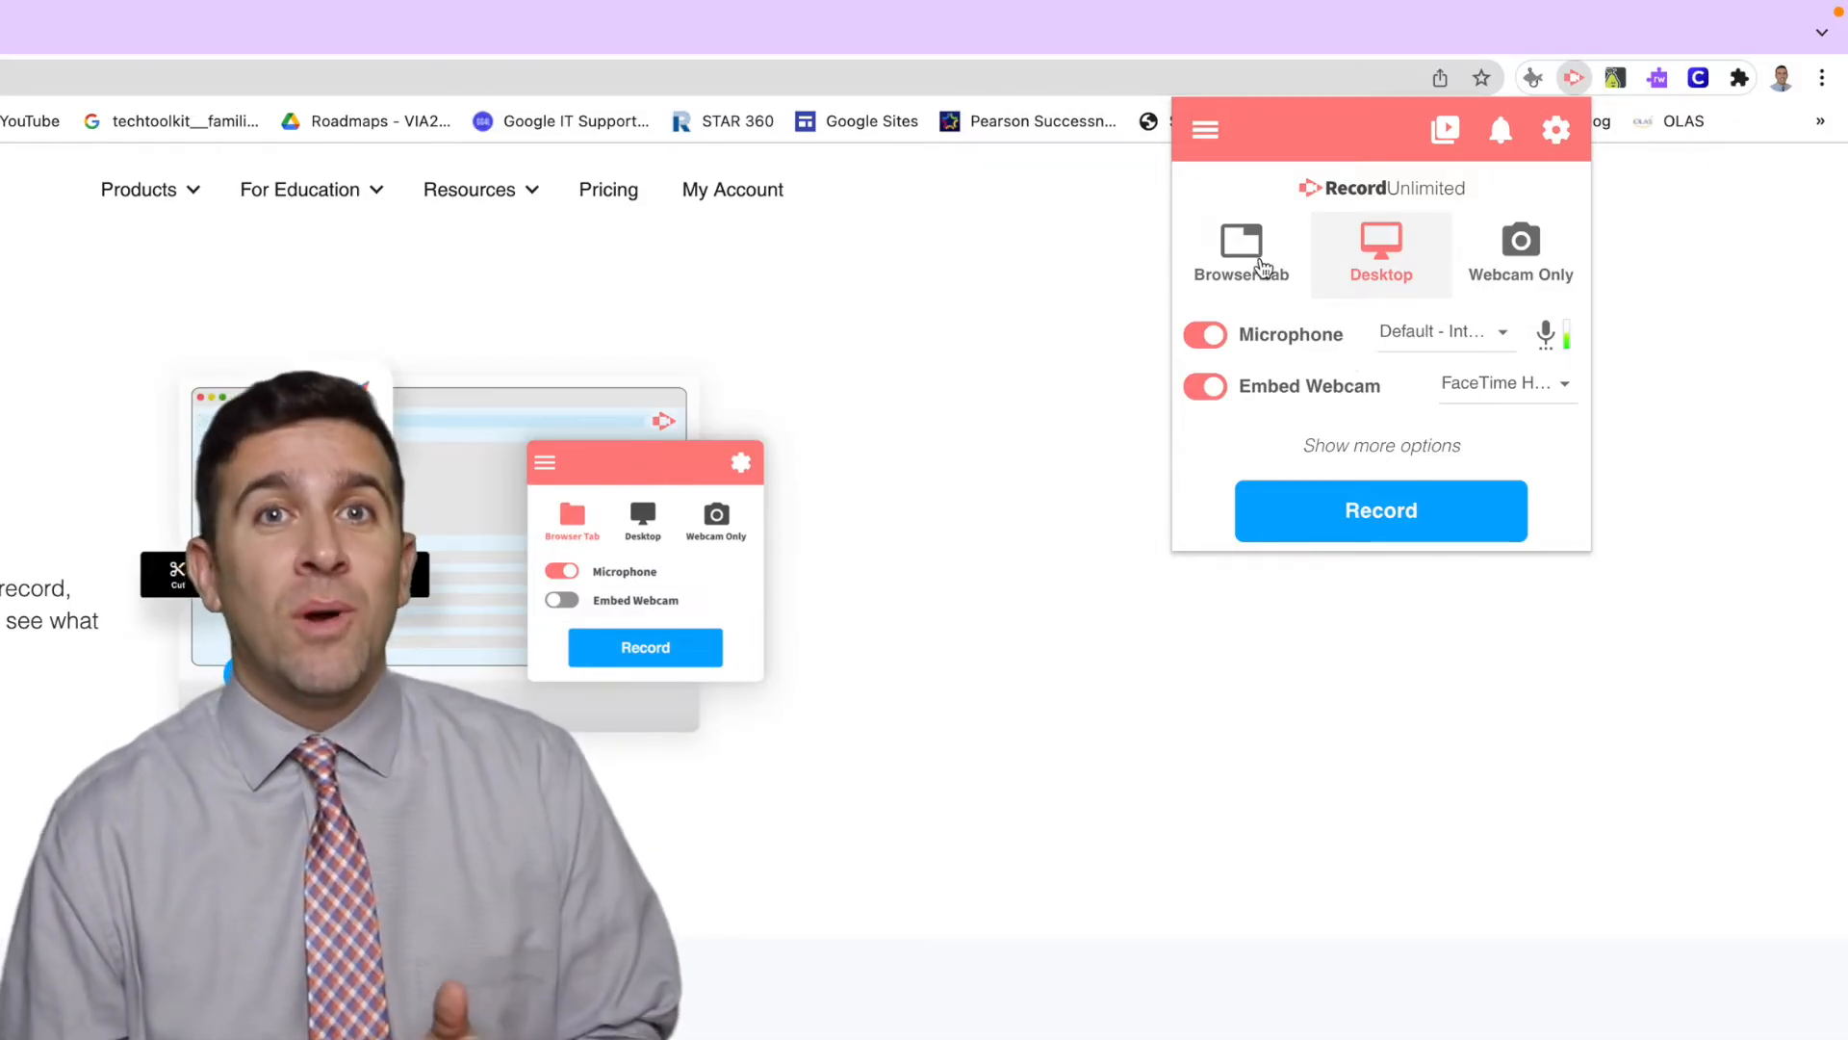
left_click(1240, 251)
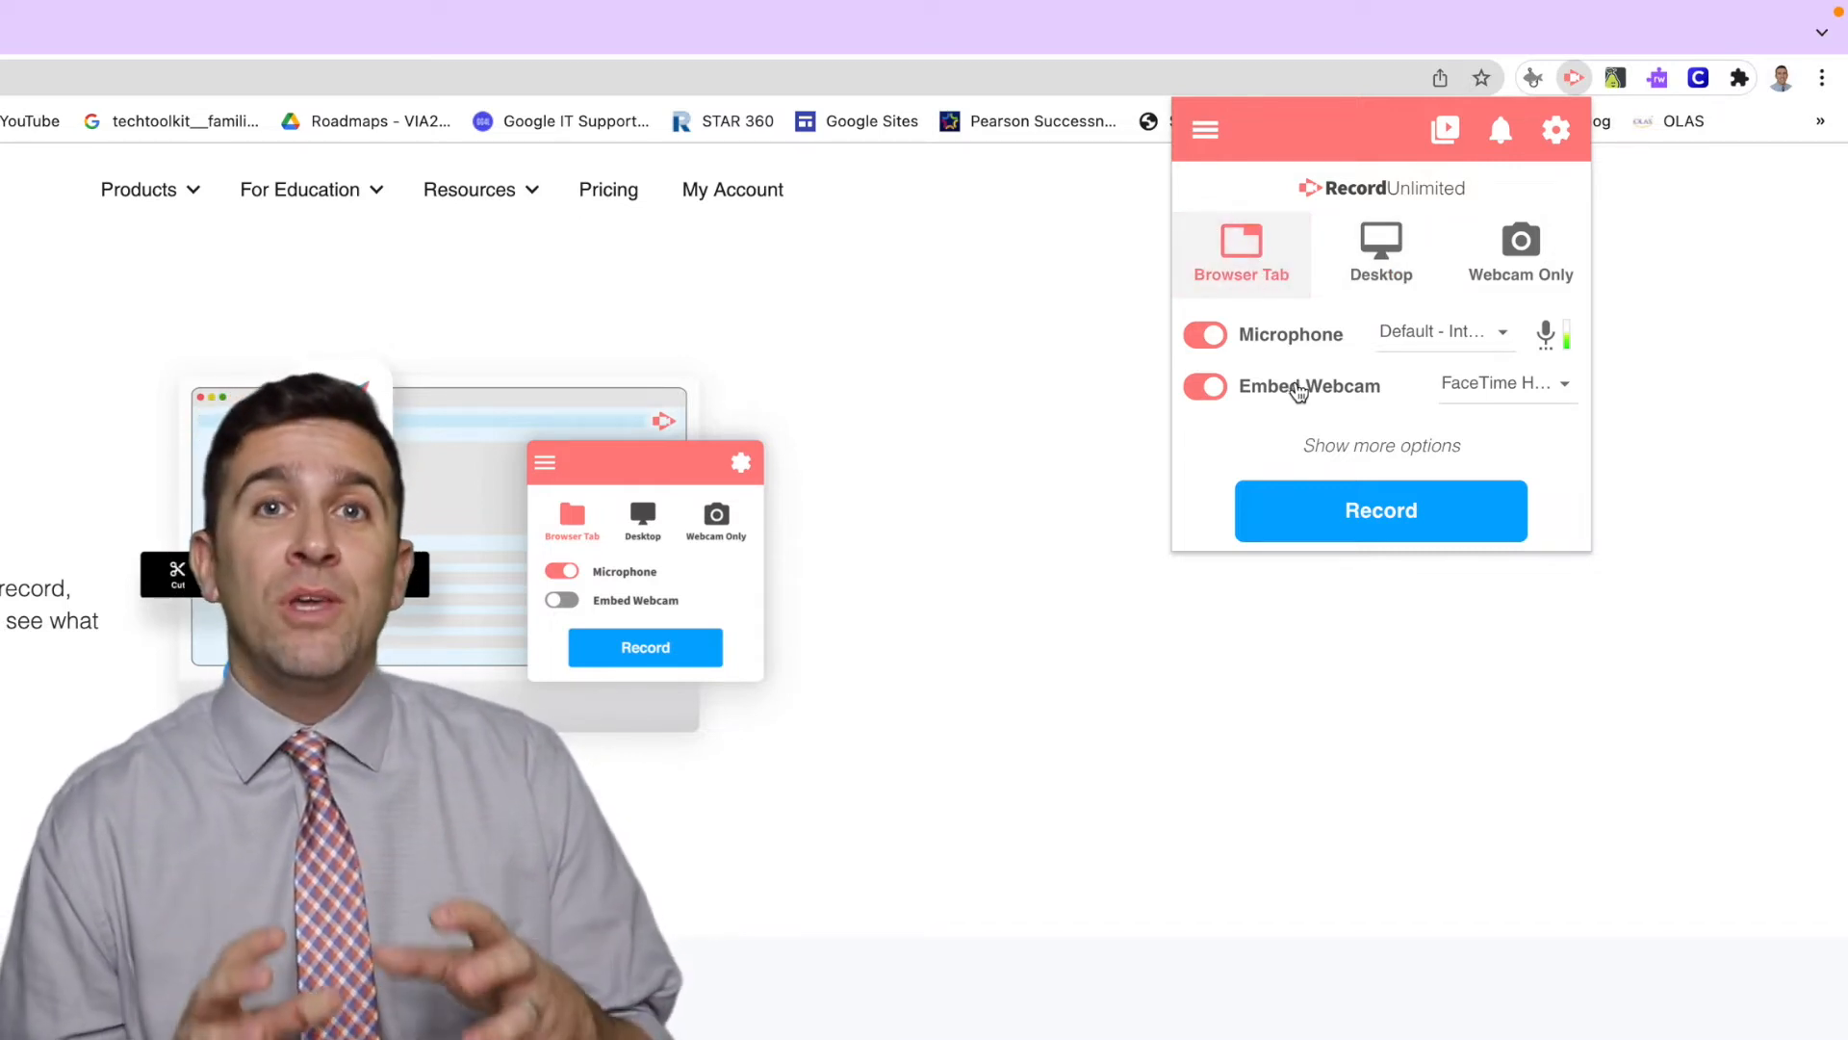
mouse_move(1306, 414)
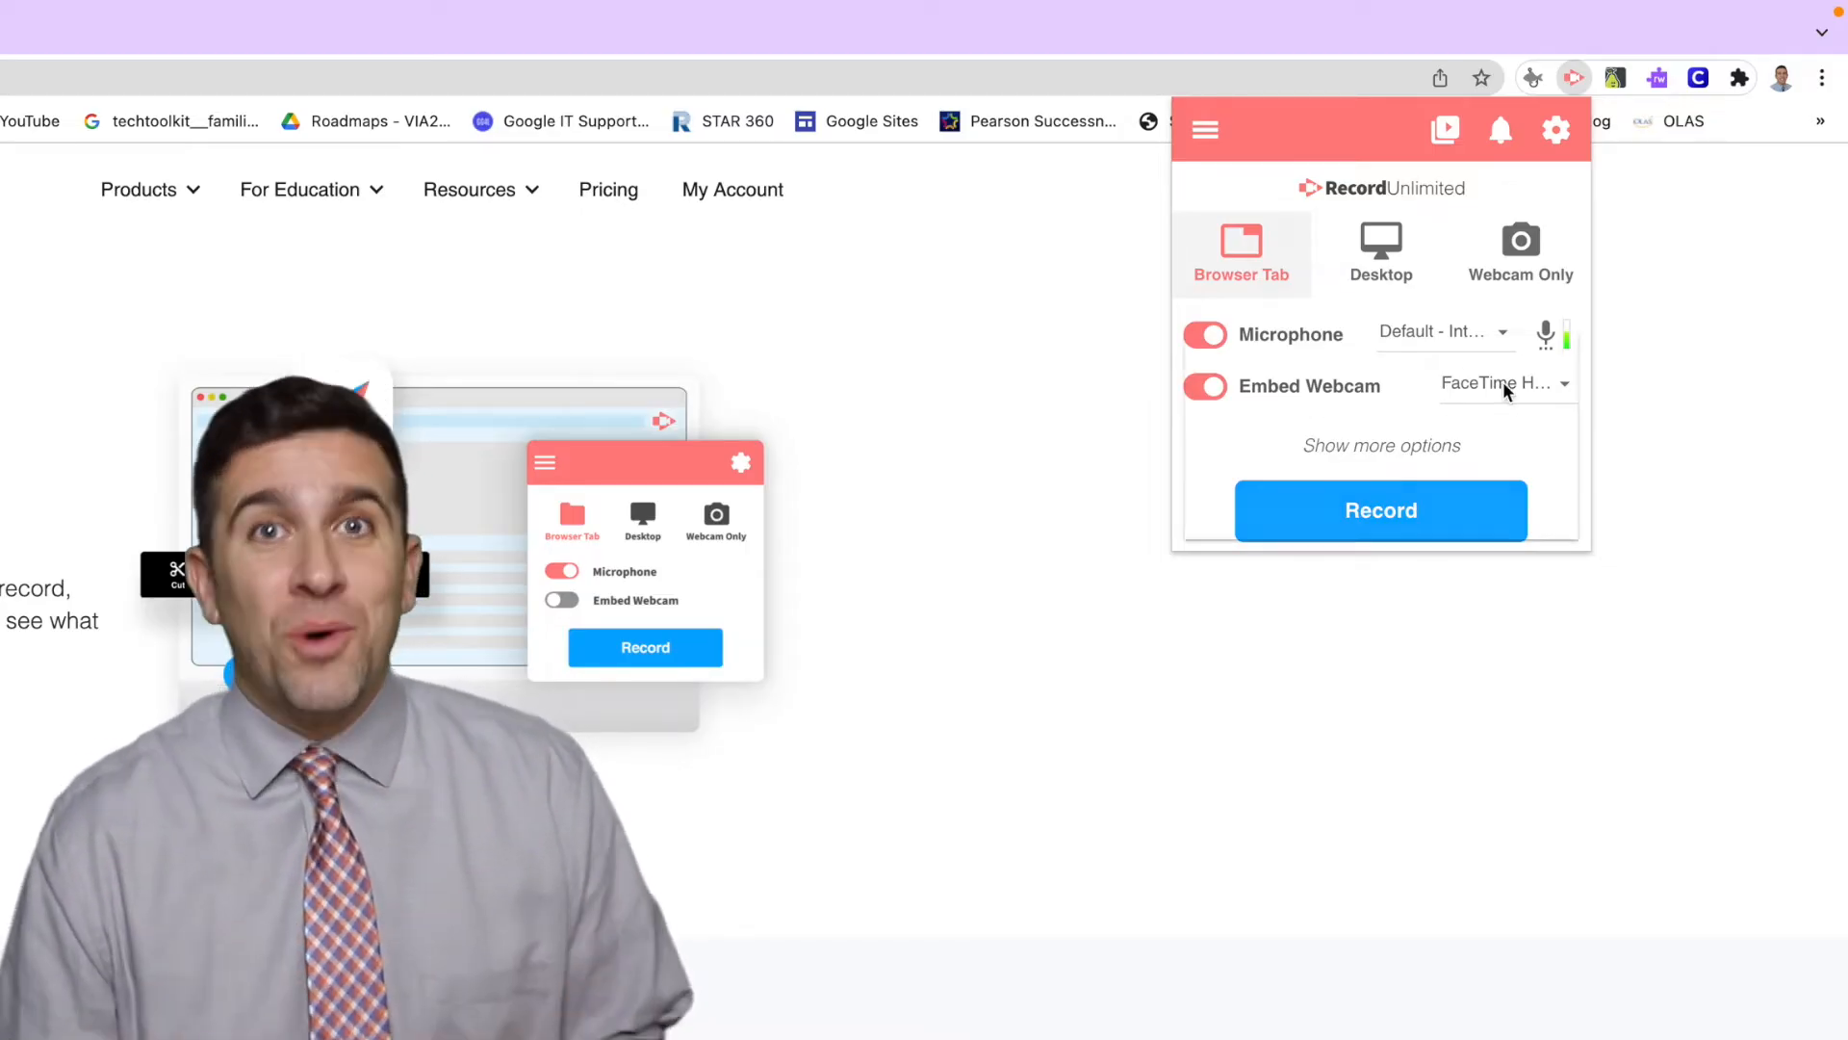
left_click(1506, 383)
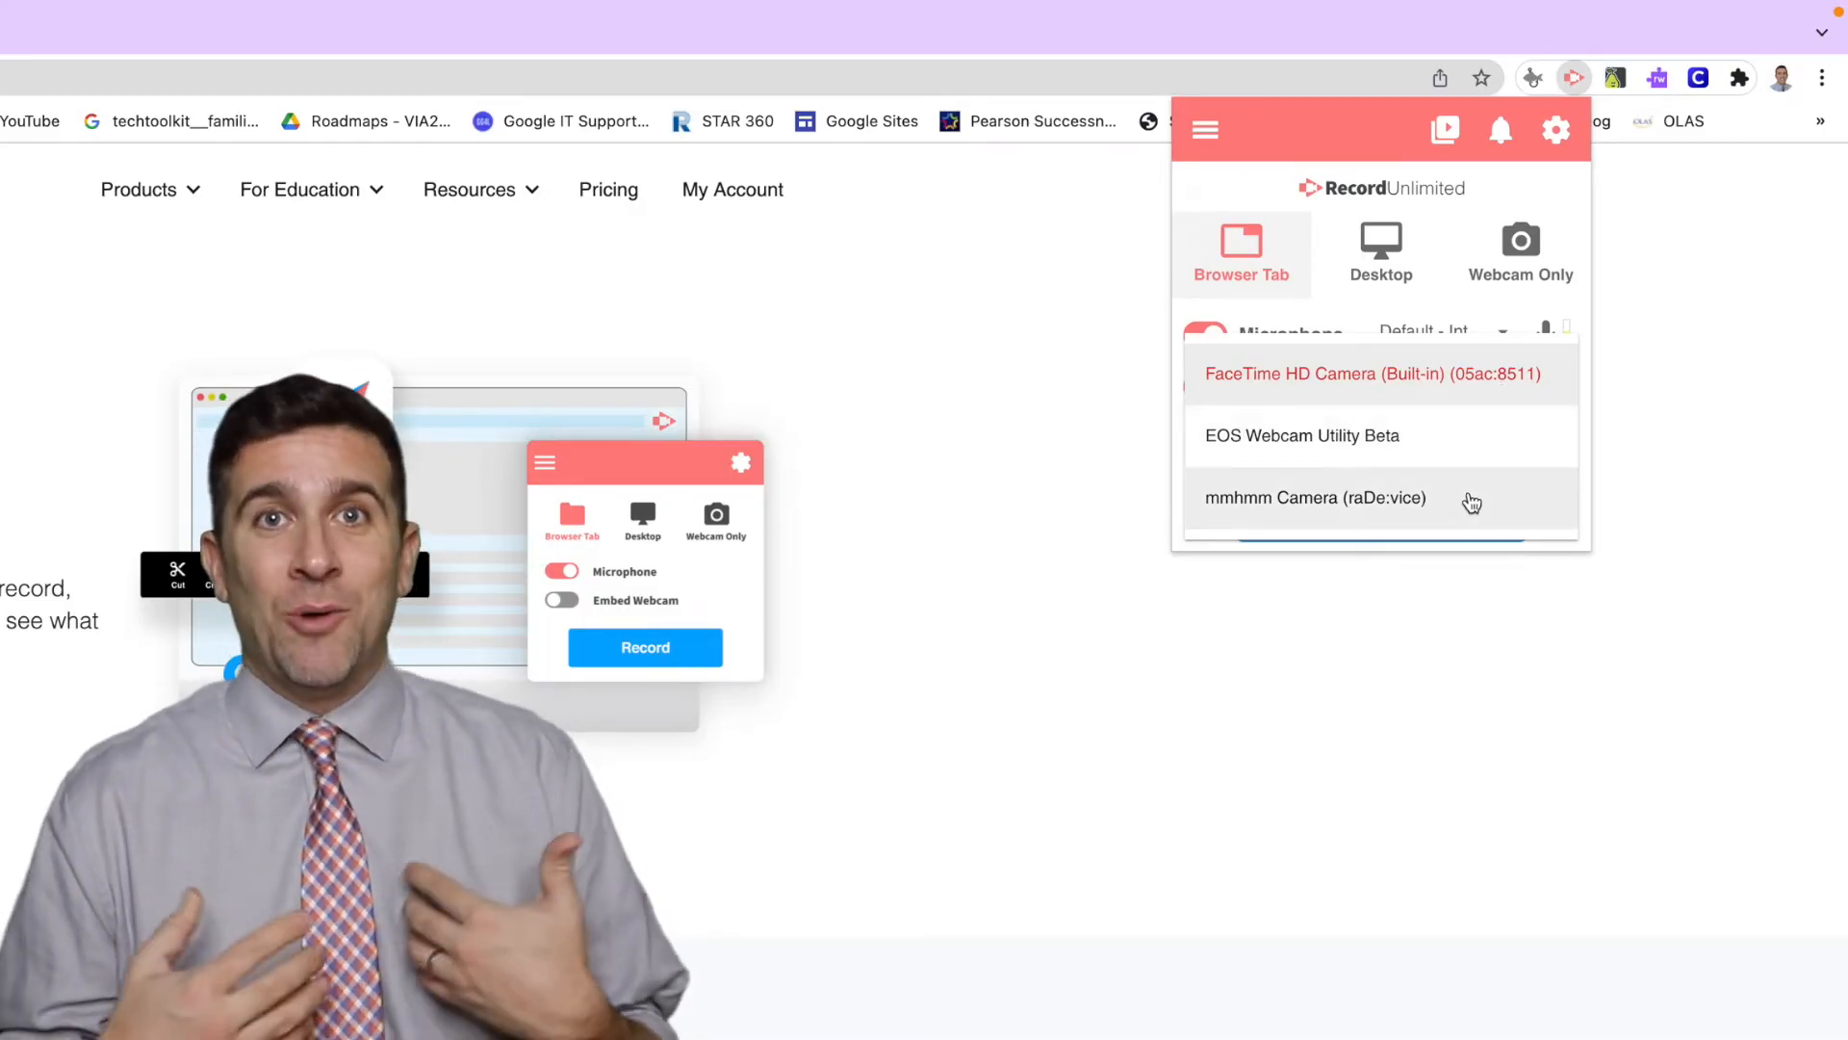
left_click(1377, 374)
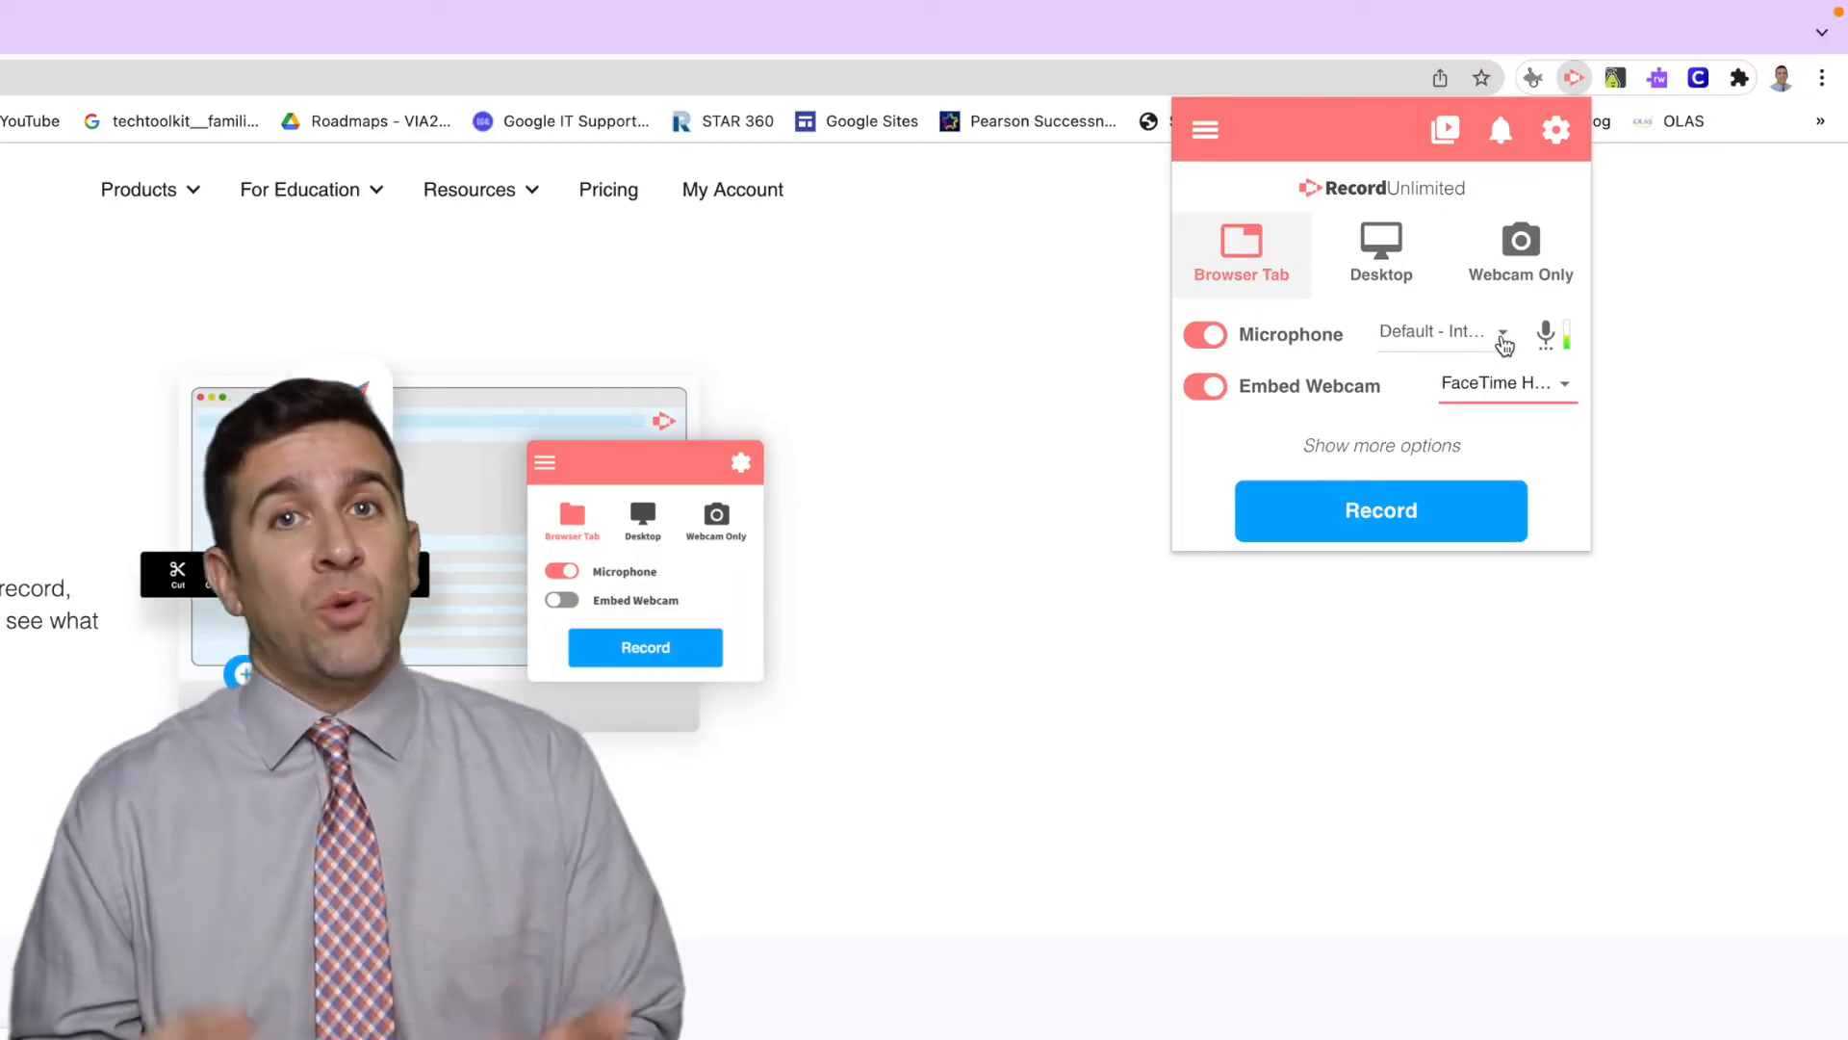
- Keep the microphone on (toggled off then on) and switch off Embed Webcam
left_click(1203, 334)
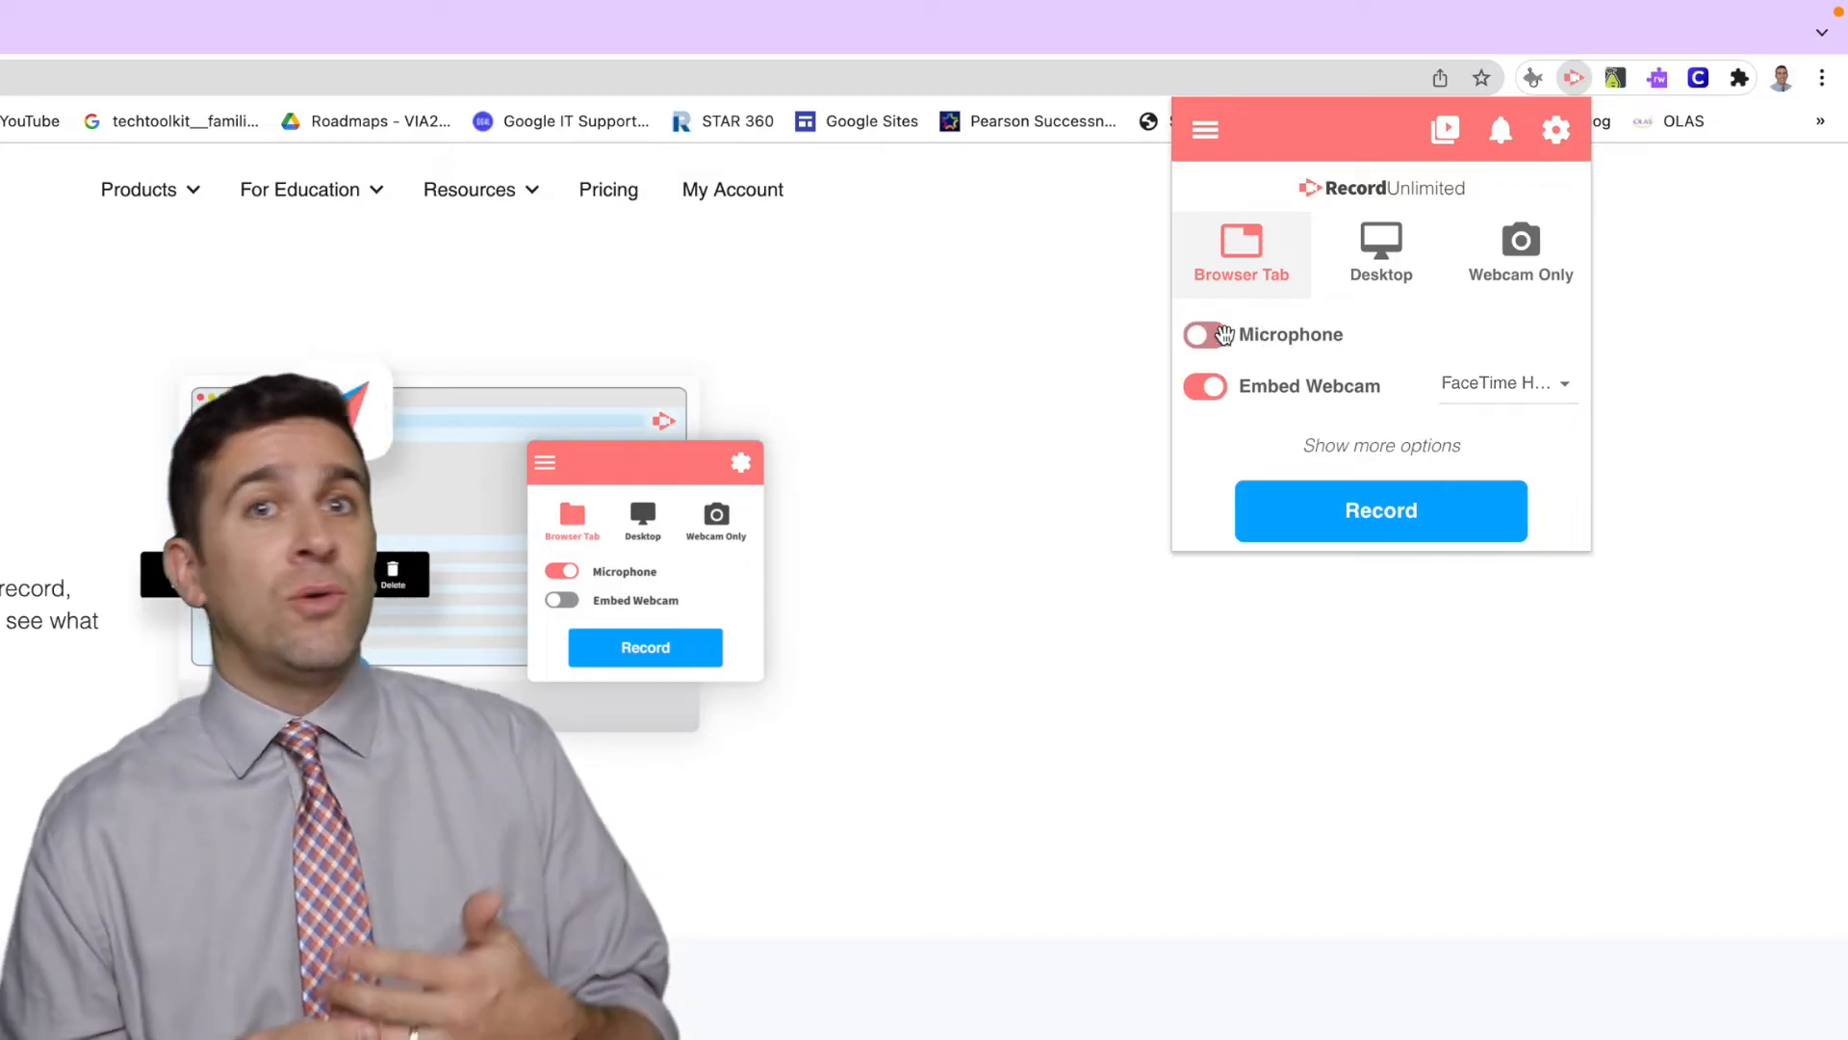
left_click(1204, 334)
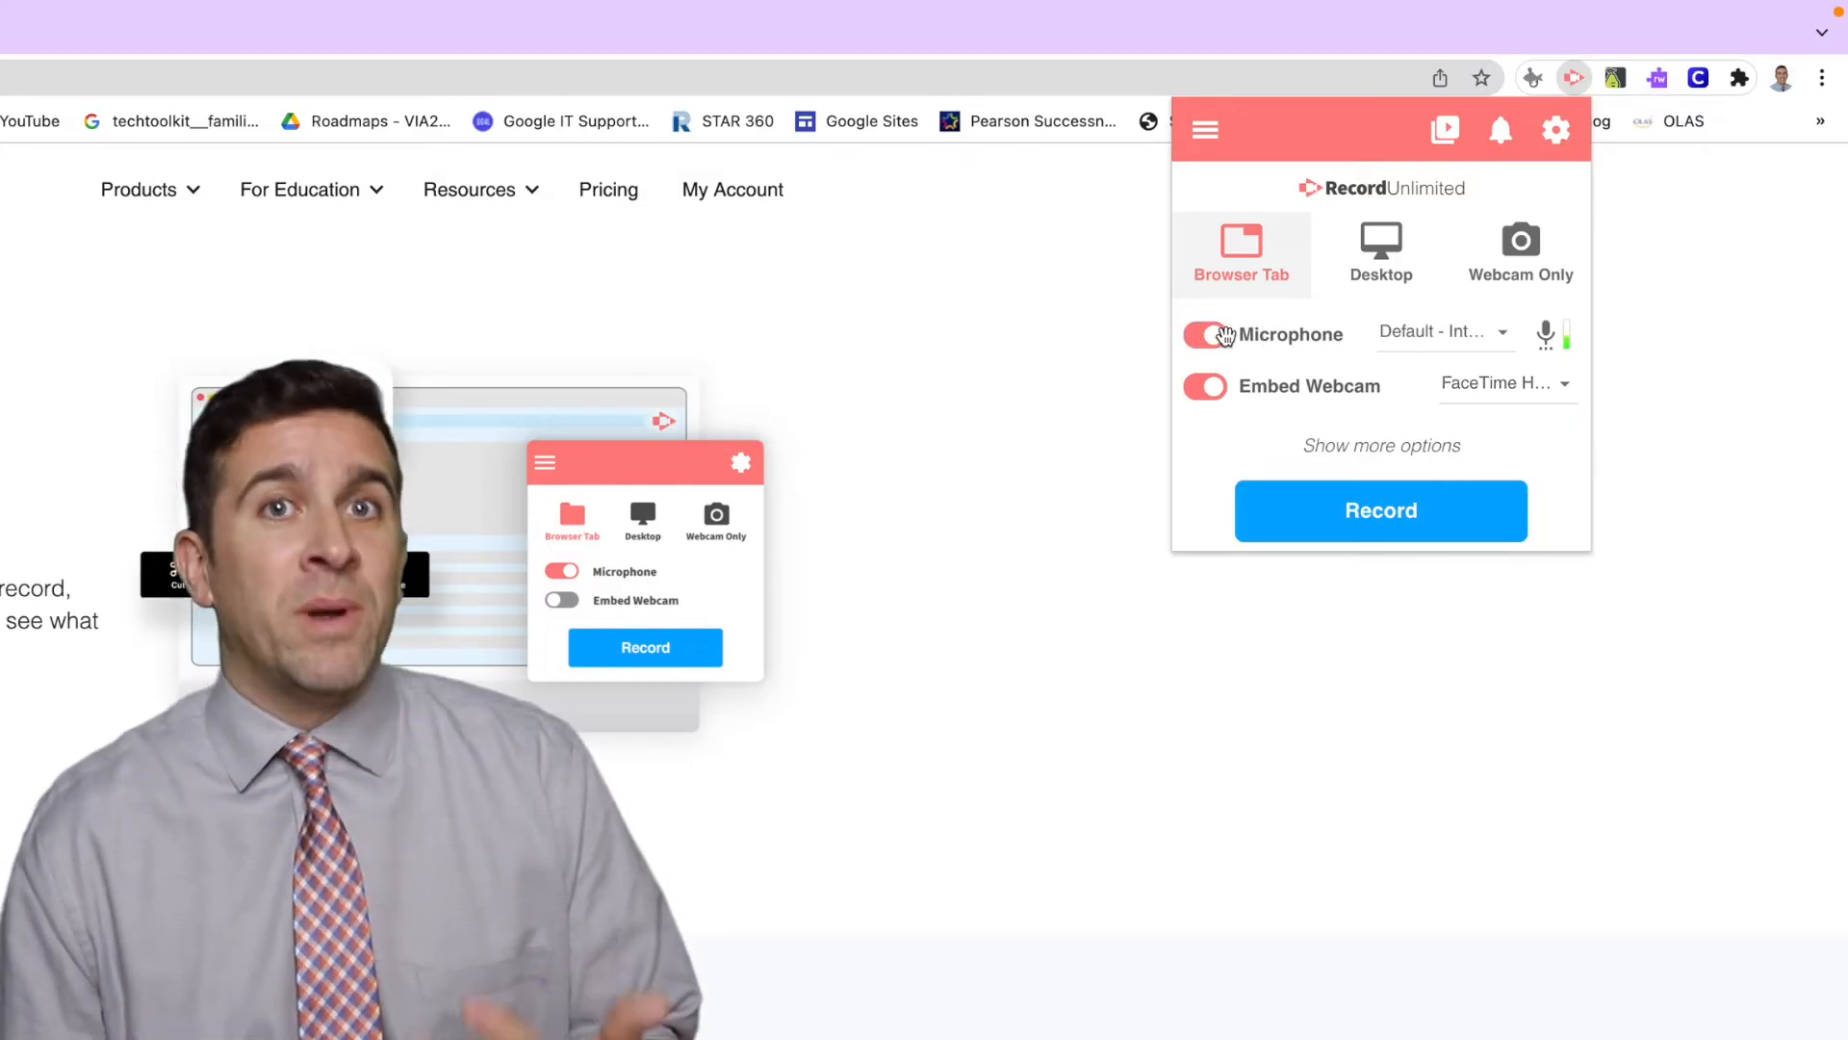
left_click(1204, 385)
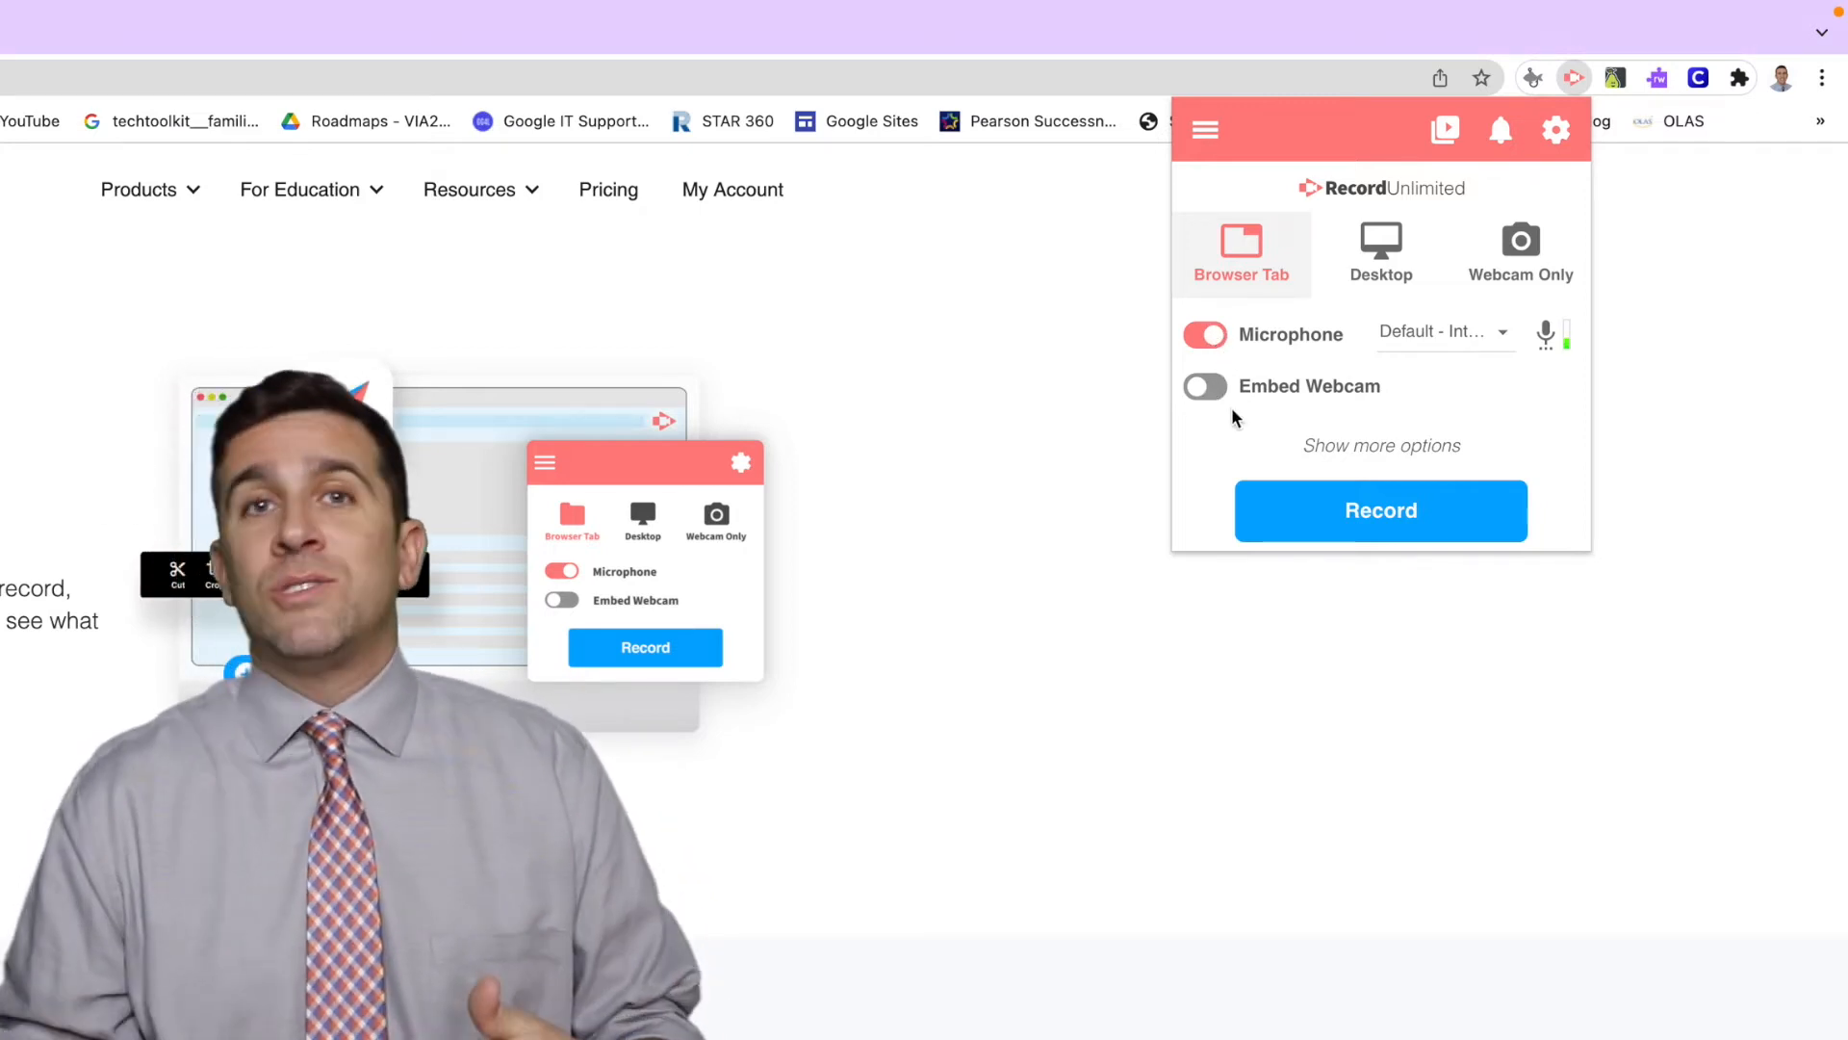
mouse_move(1438, 424)
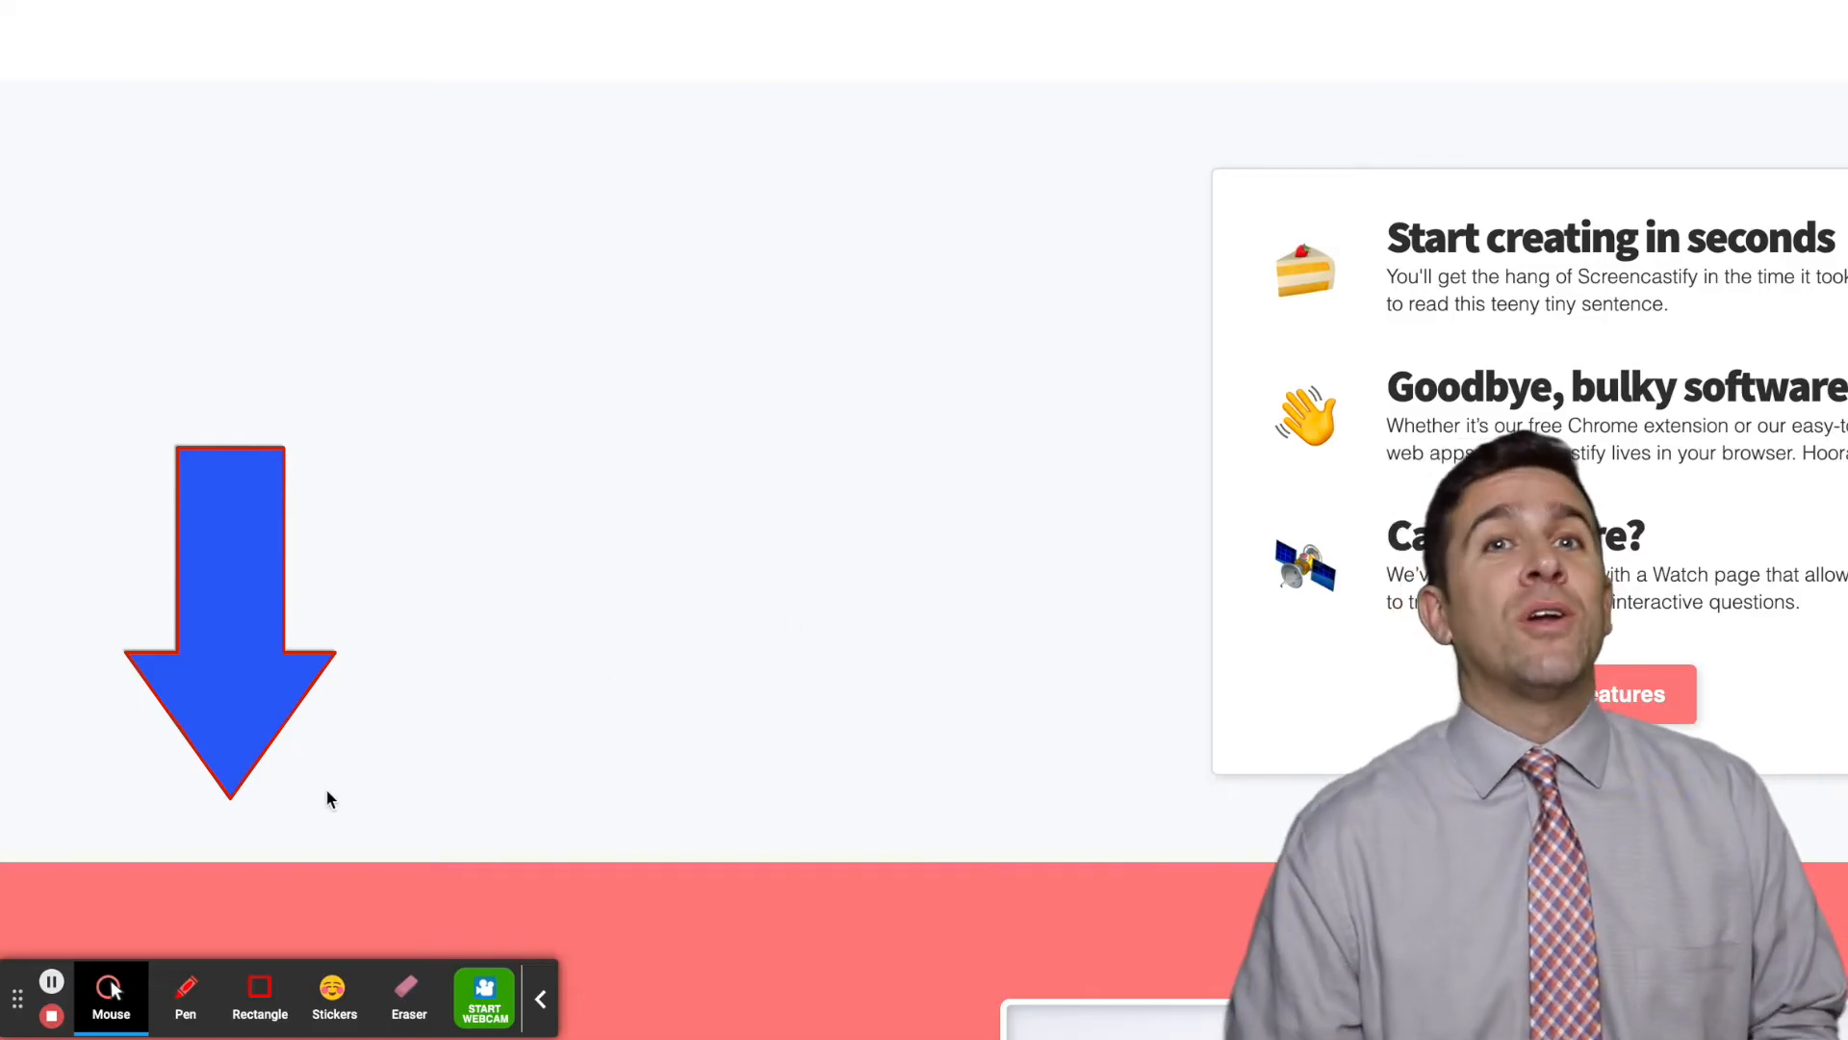
mouse_move(52, 1017)
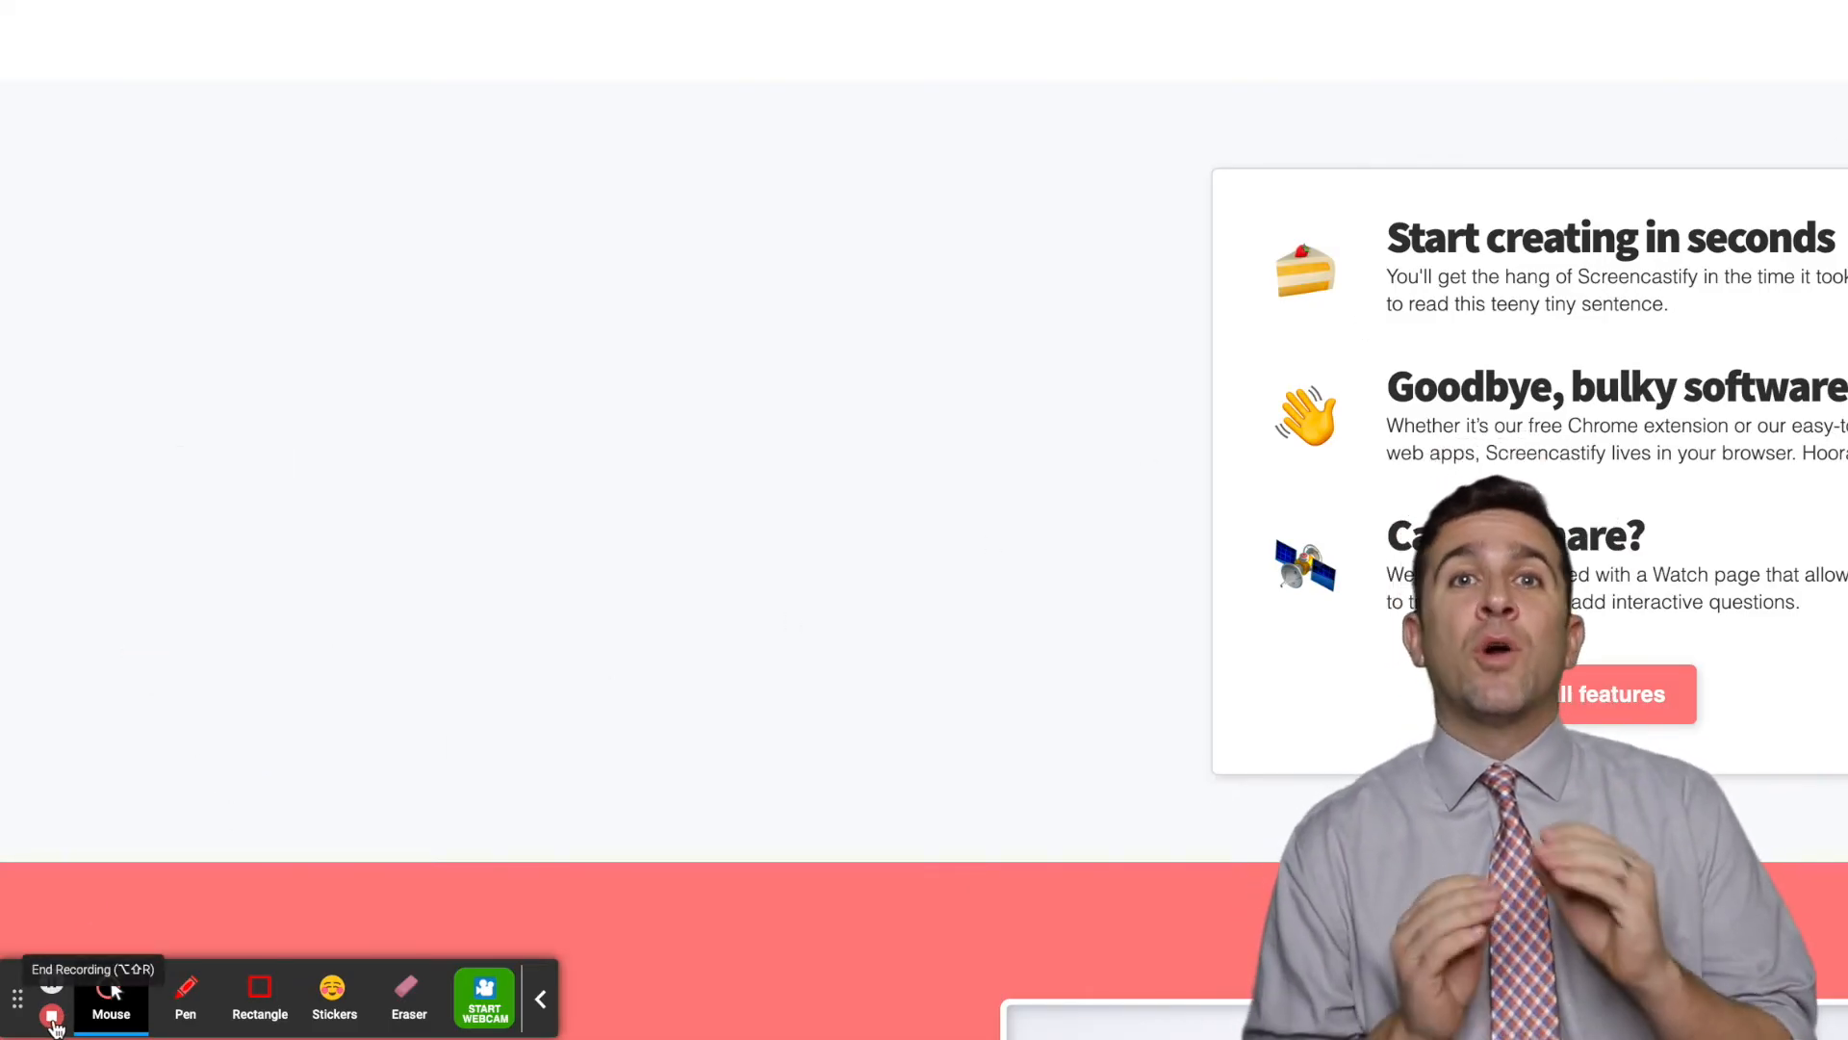
- End the tab recording and expand the Google Drive options on its watch page
left_click(51, 1014)
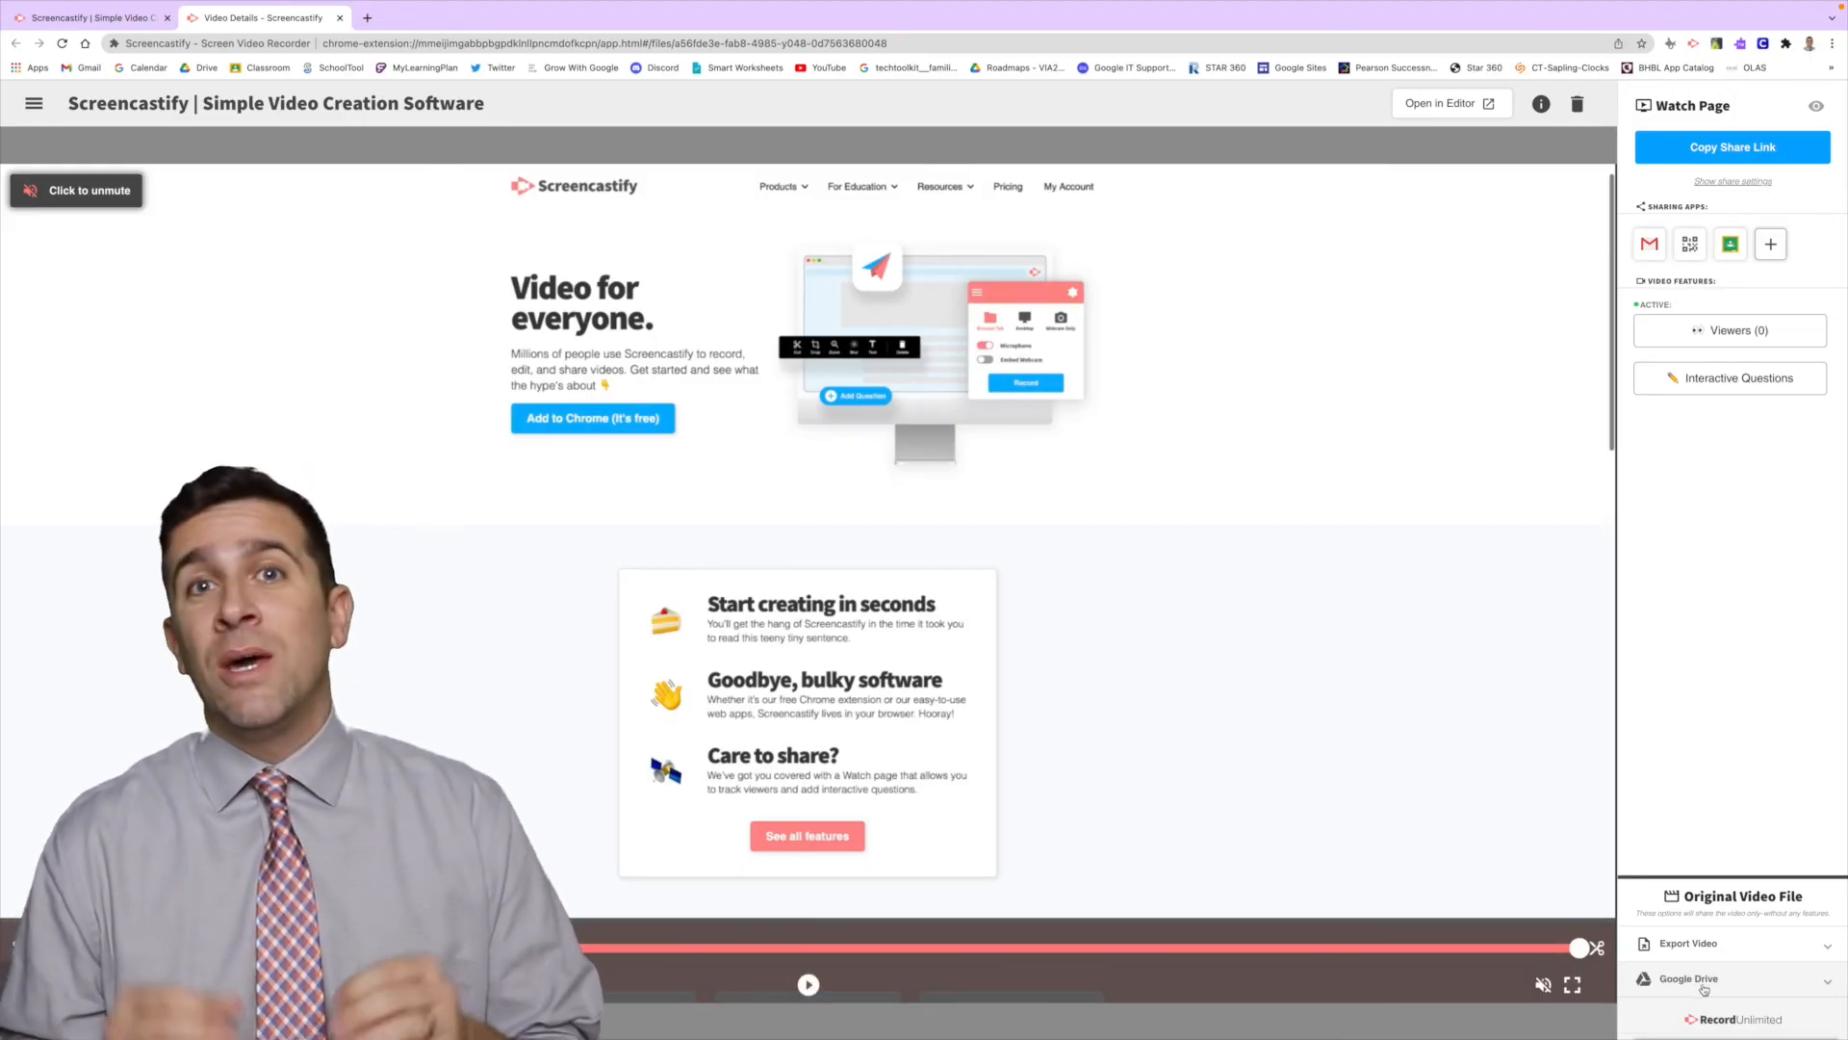
left_click(1687, 978)
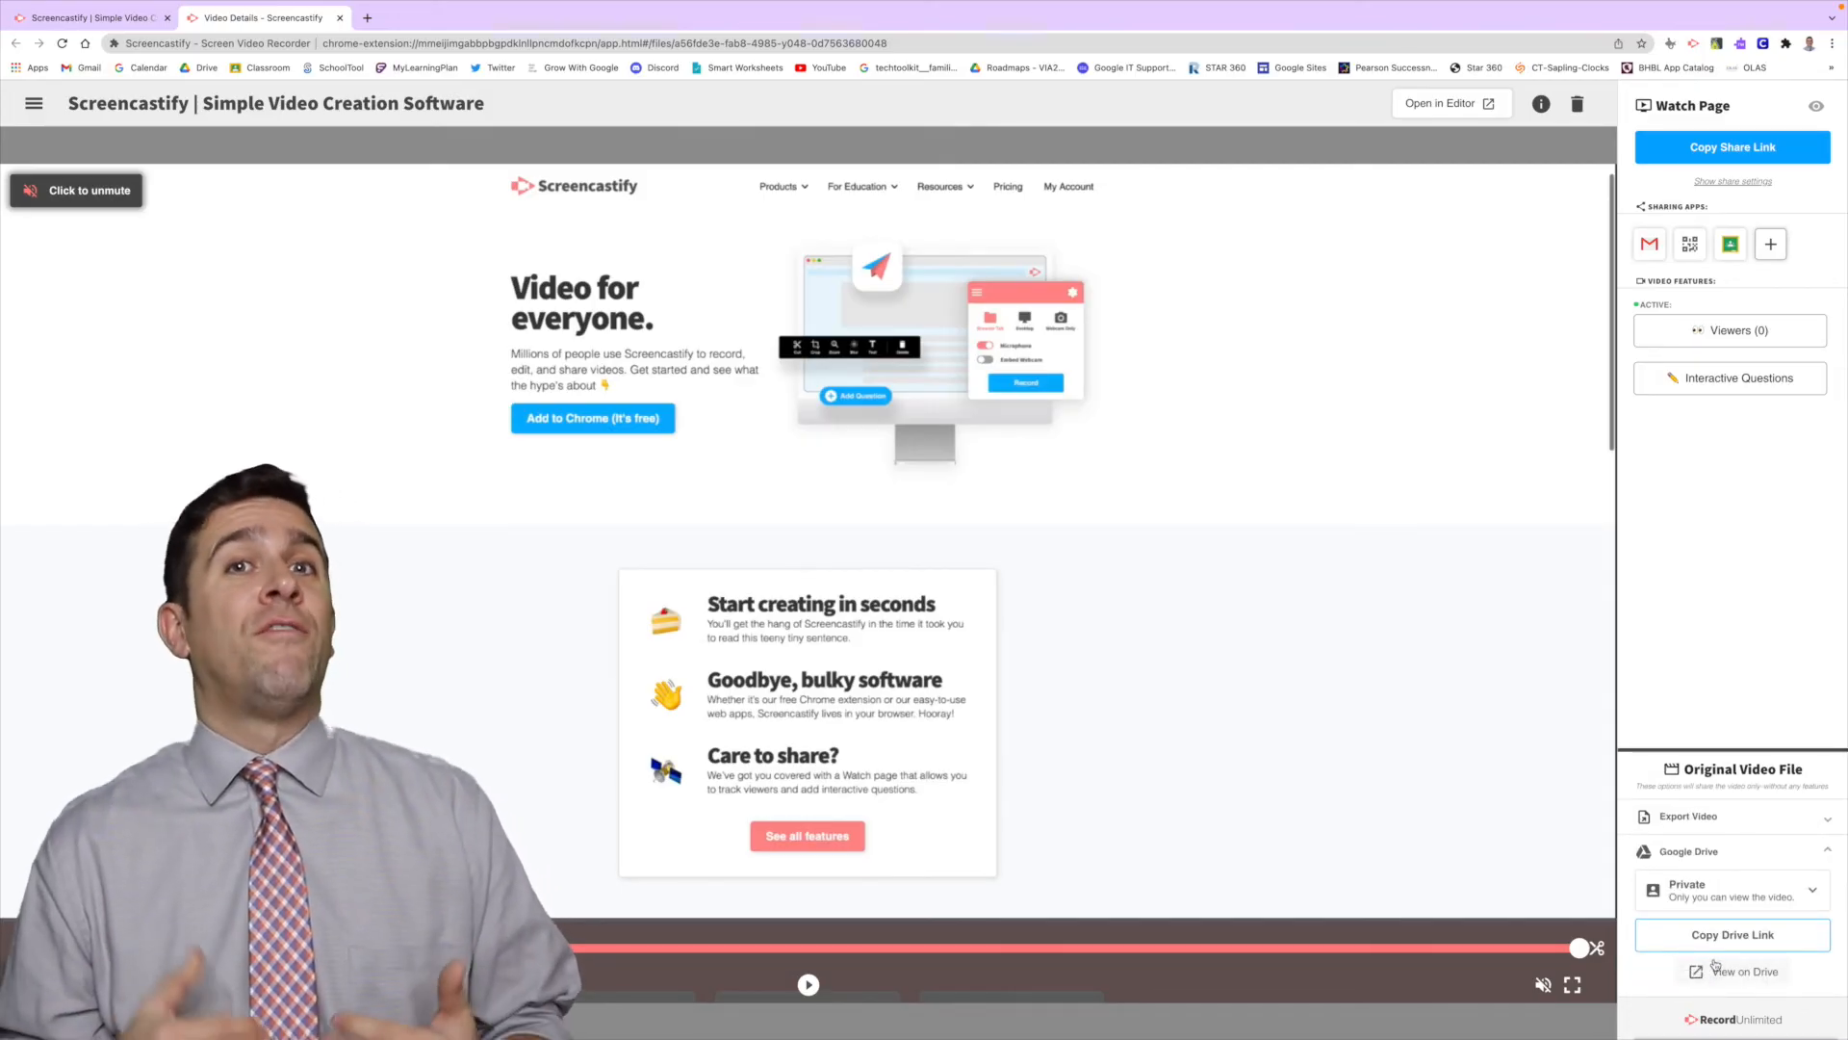